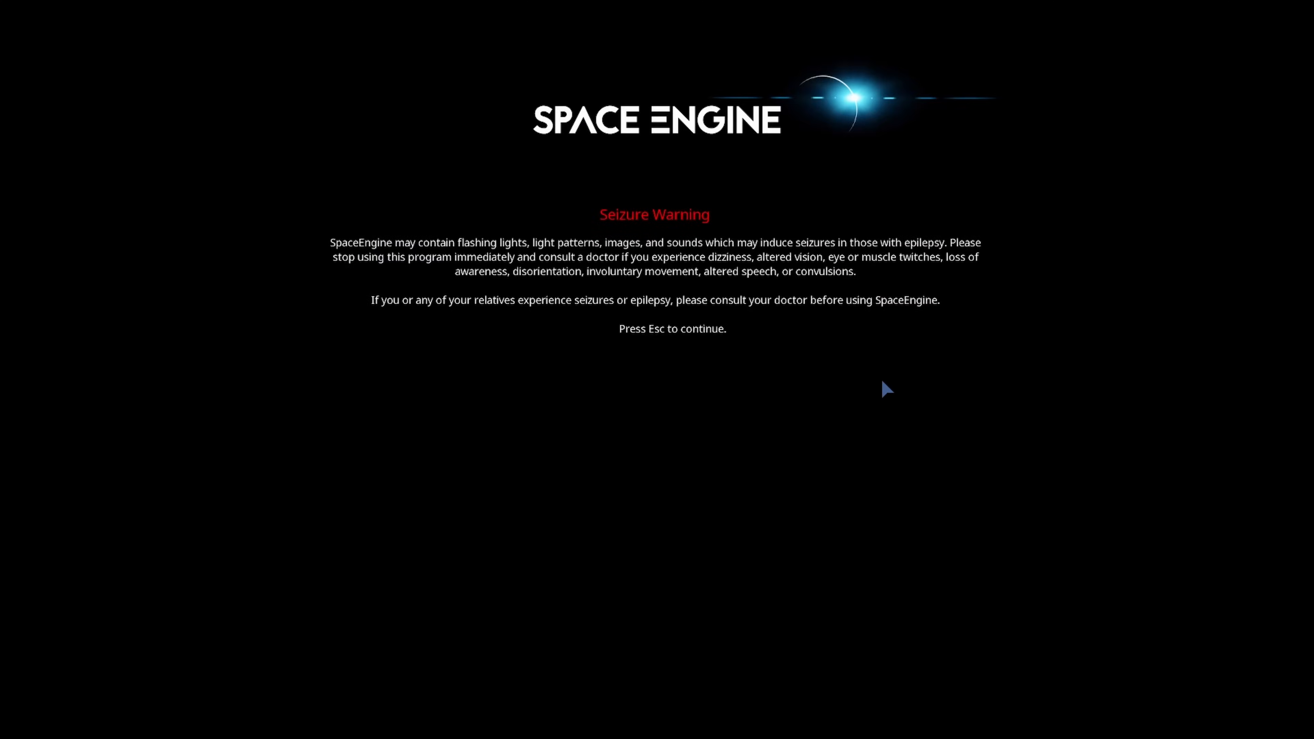
- Dismiss the seizure warning to enter the universe view flying away from Earth
{"action": "key", "text": "Escape"}
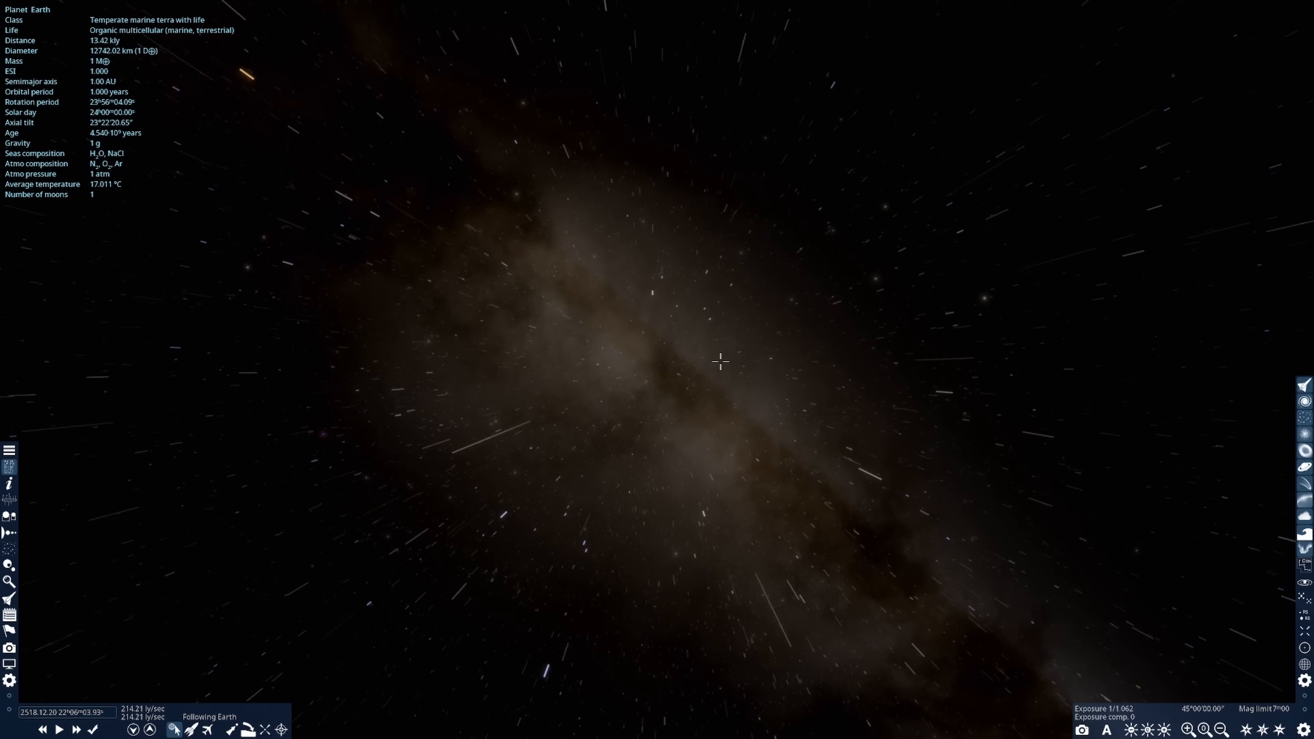
- Begin the object search so Earth appears among the results
{"action": "left_click", "coordinate": [1179, 729]}
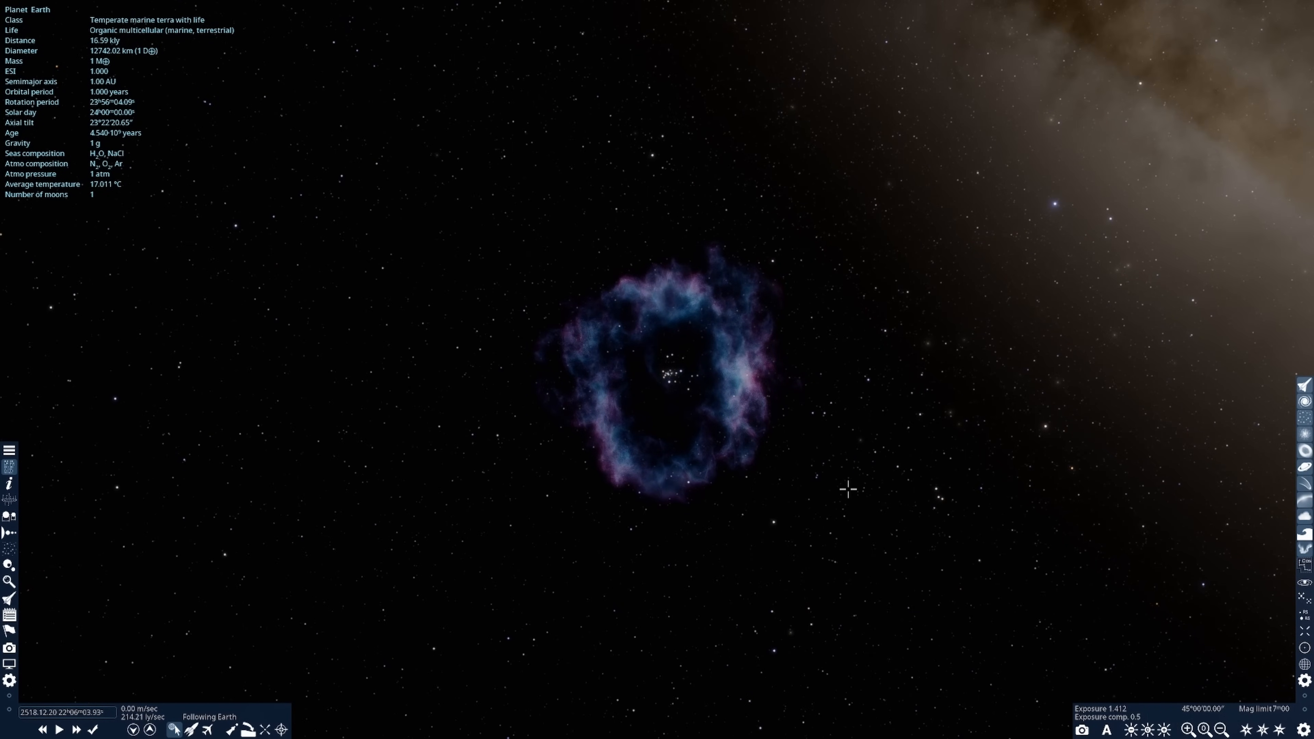
{"action": "mouse_move", "coordinate": [660, 366]}
{"action": "type", "text": "ear"}
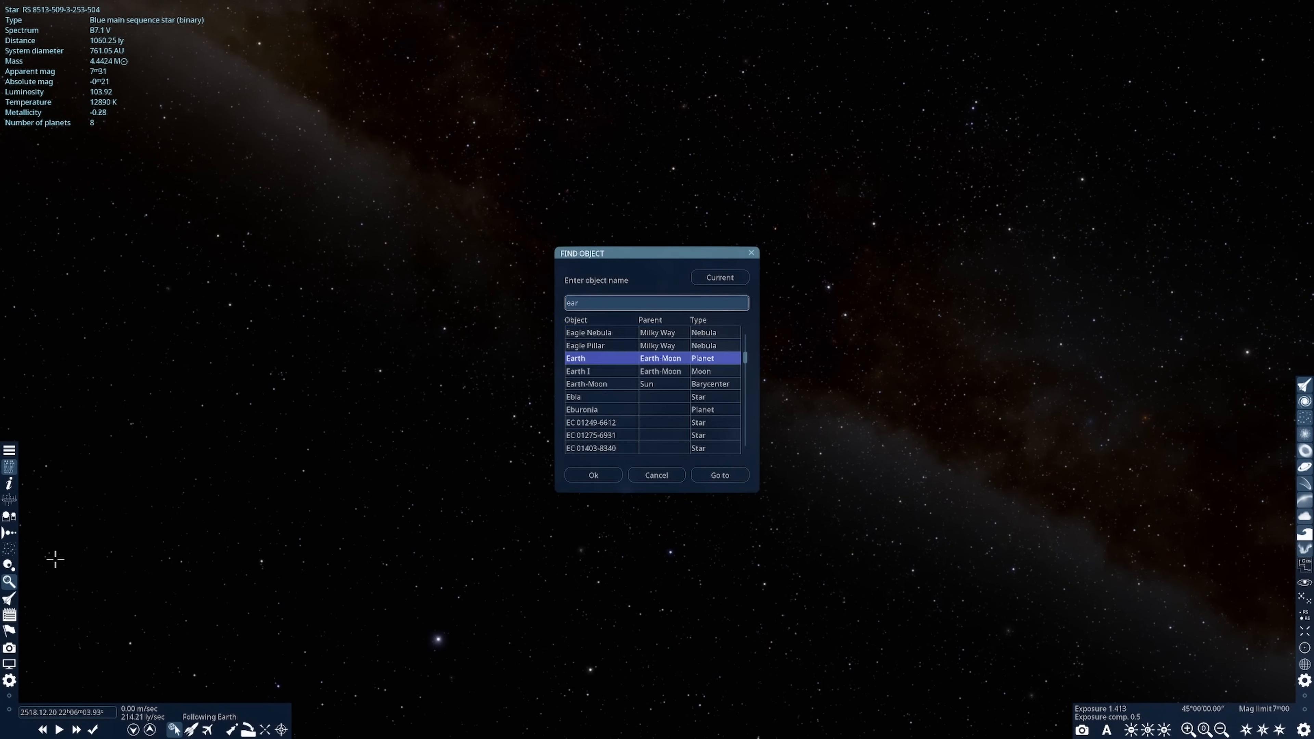
- Finish 'earth', confirm it as the target and fly there, arriving about 25,500 km away
{"action": "type", "text": "th"}
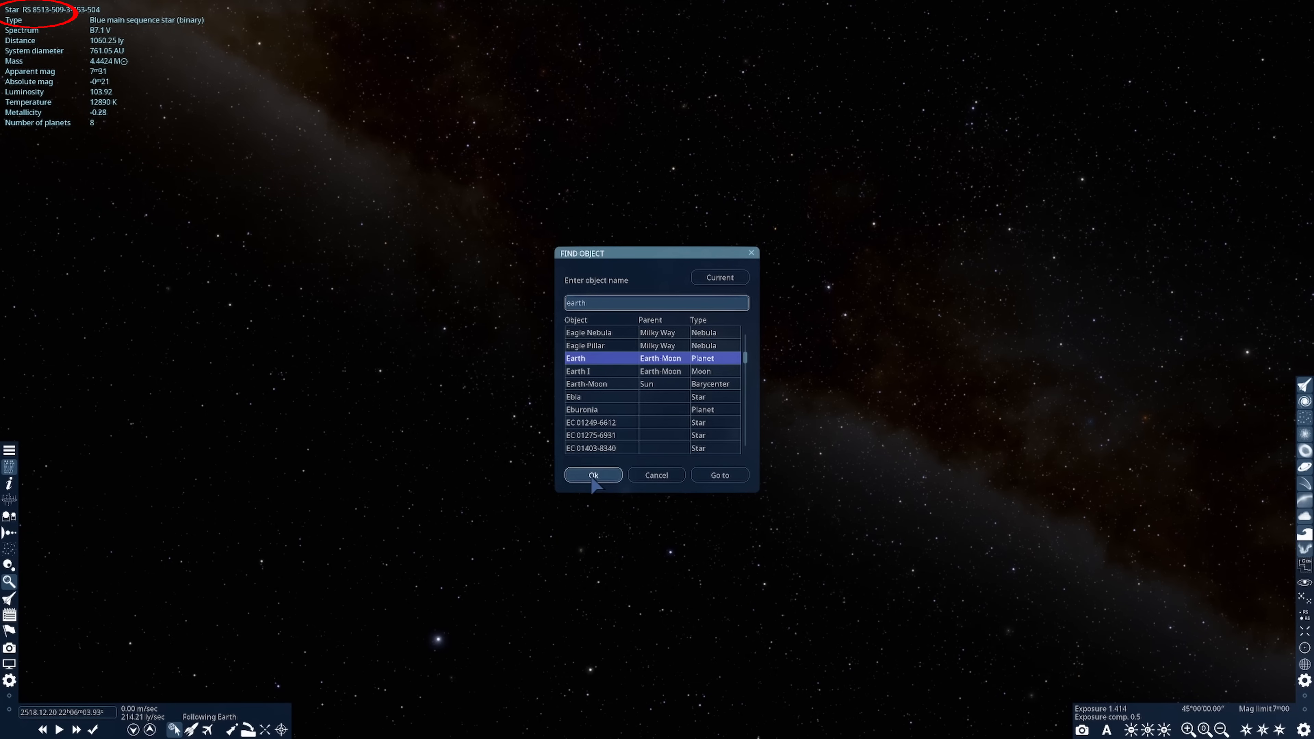
{"action": "left_click", "coordinate": [592, 474]}
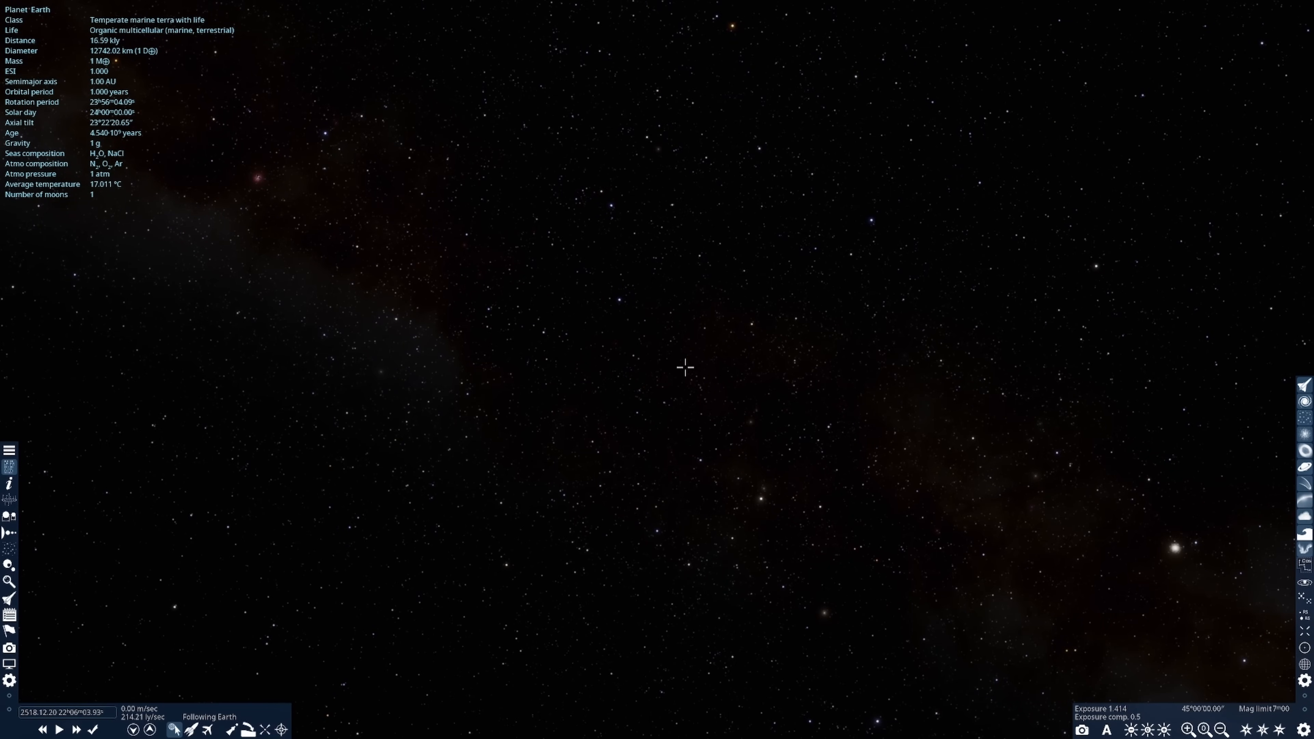
{"action": "mouse_move", "coordinate": [30, 578]}
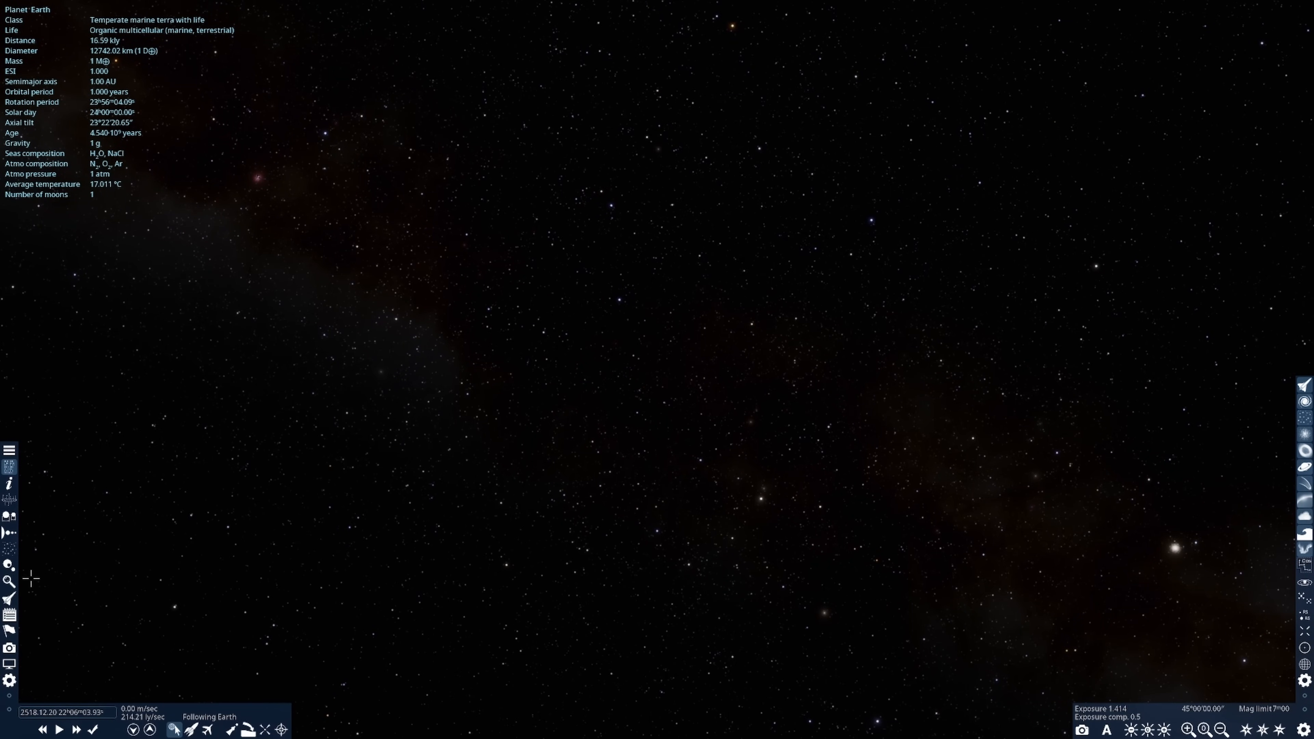
{"action": "left_click", "coordinate": [8, 581]}
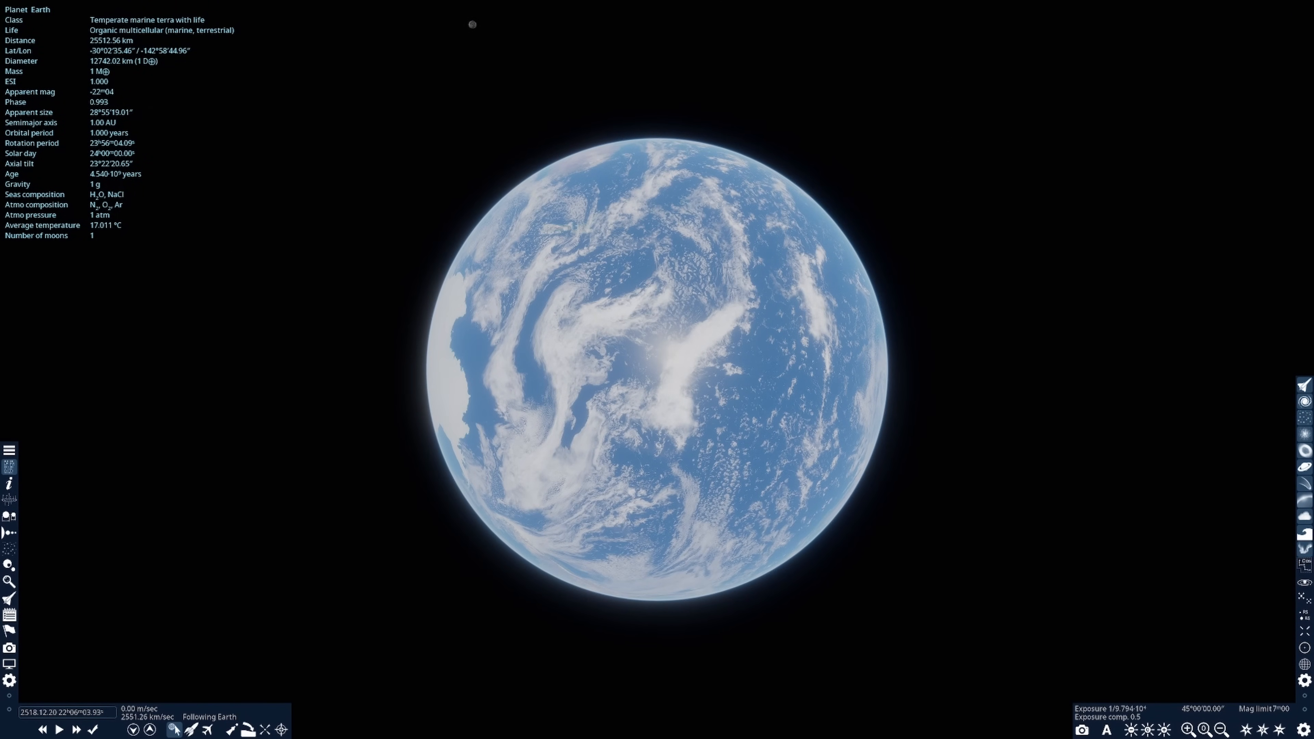
{"action": "mouse_move", "coordinate": [700, 547]}
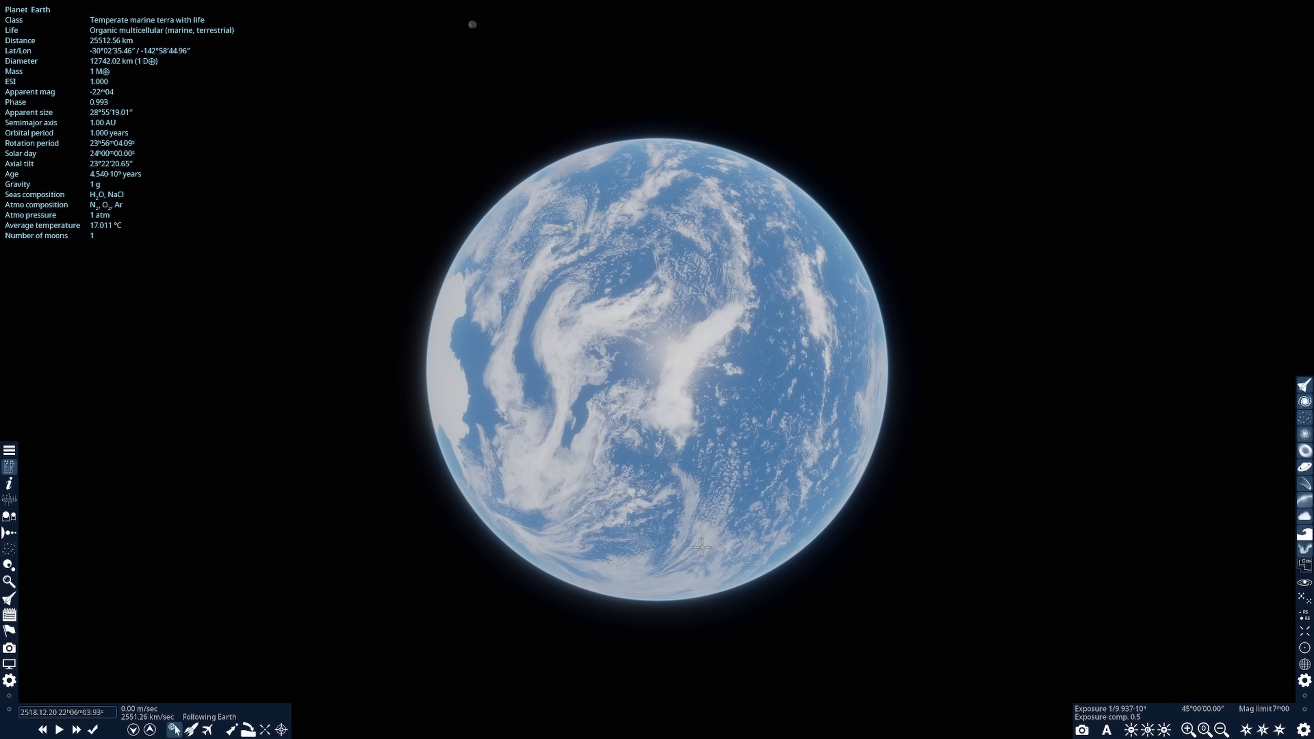
{"action": "mouse_move", "coordinate": [452, 312]}
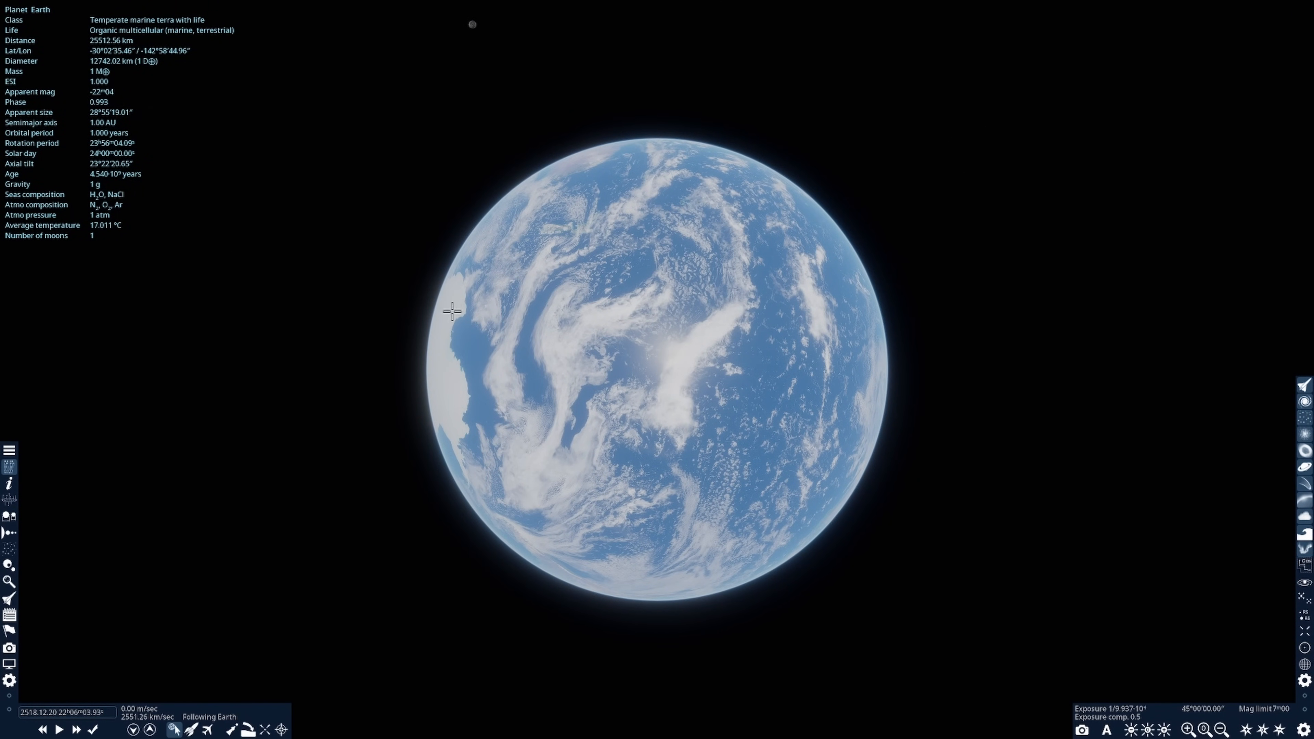
{"action": "mouse_move", "coordinate": [726, 372]}
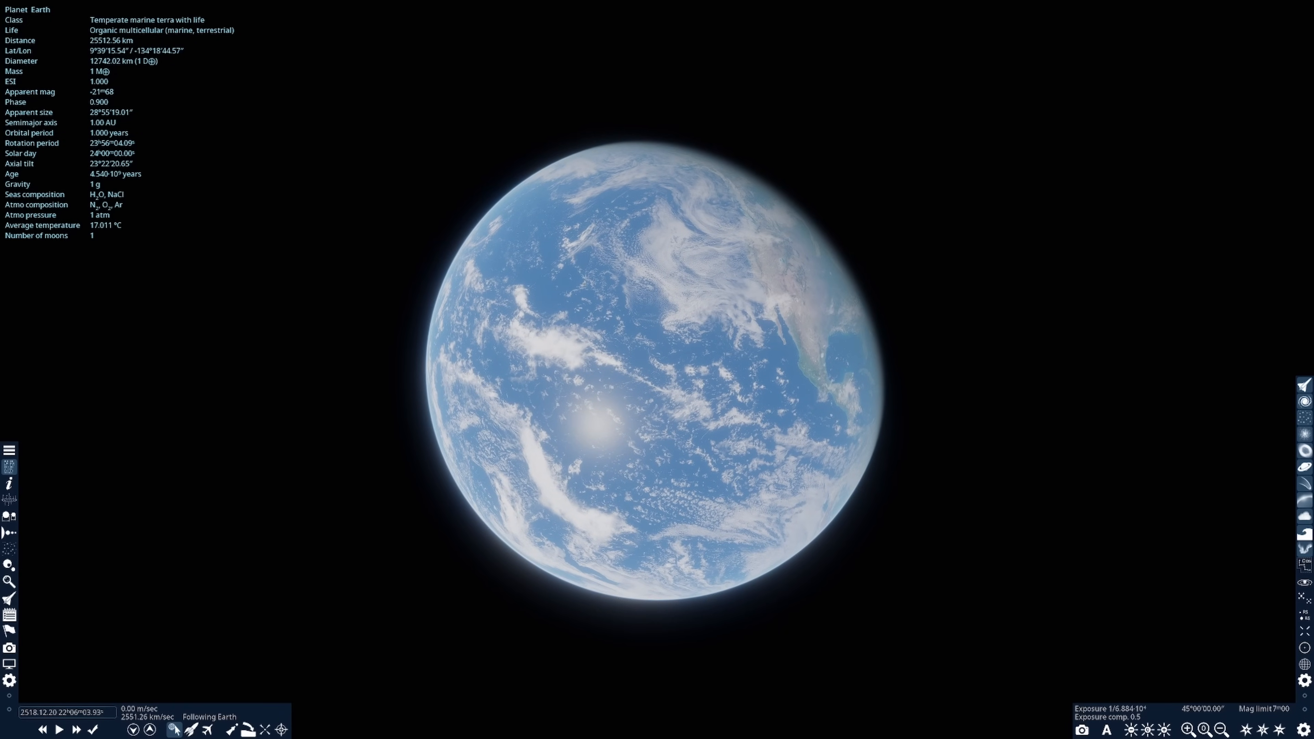
{"action": "mouse_move", "coordinate": [796, 325]}
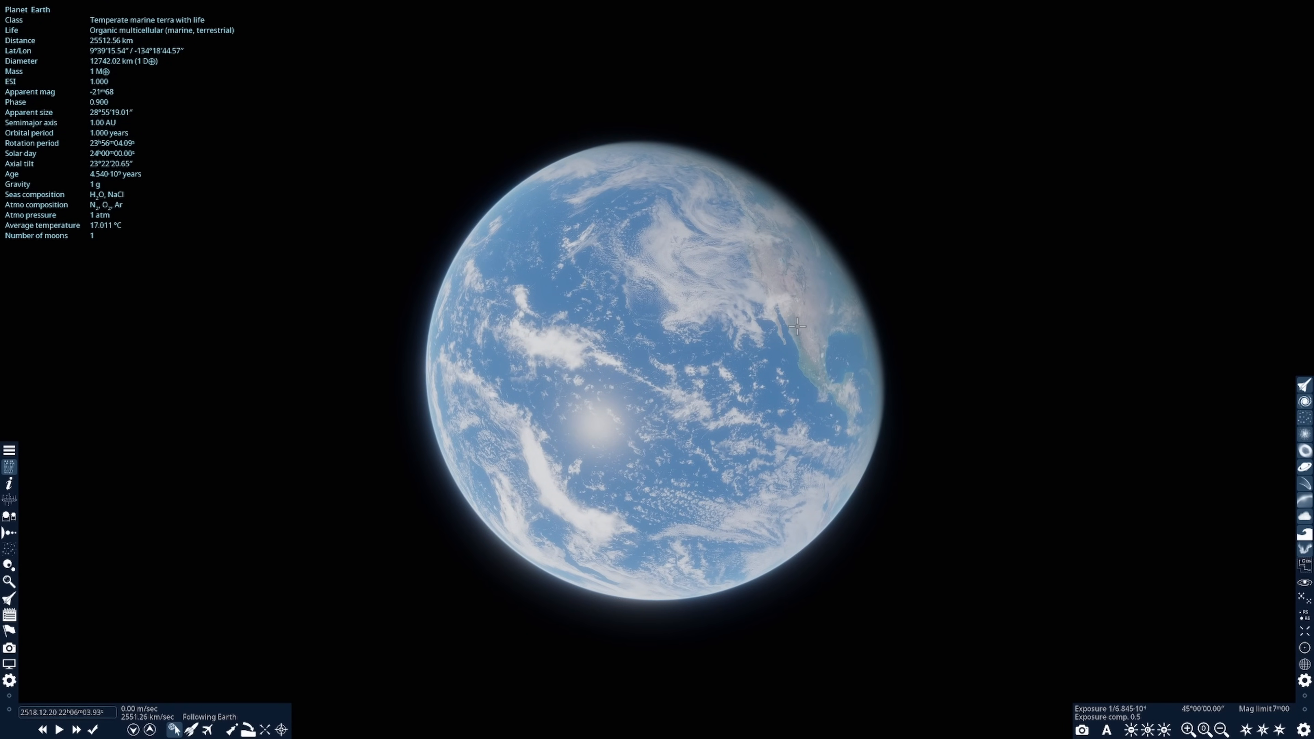
{"action": "mouse_move", "coordinate": [716, 496]}
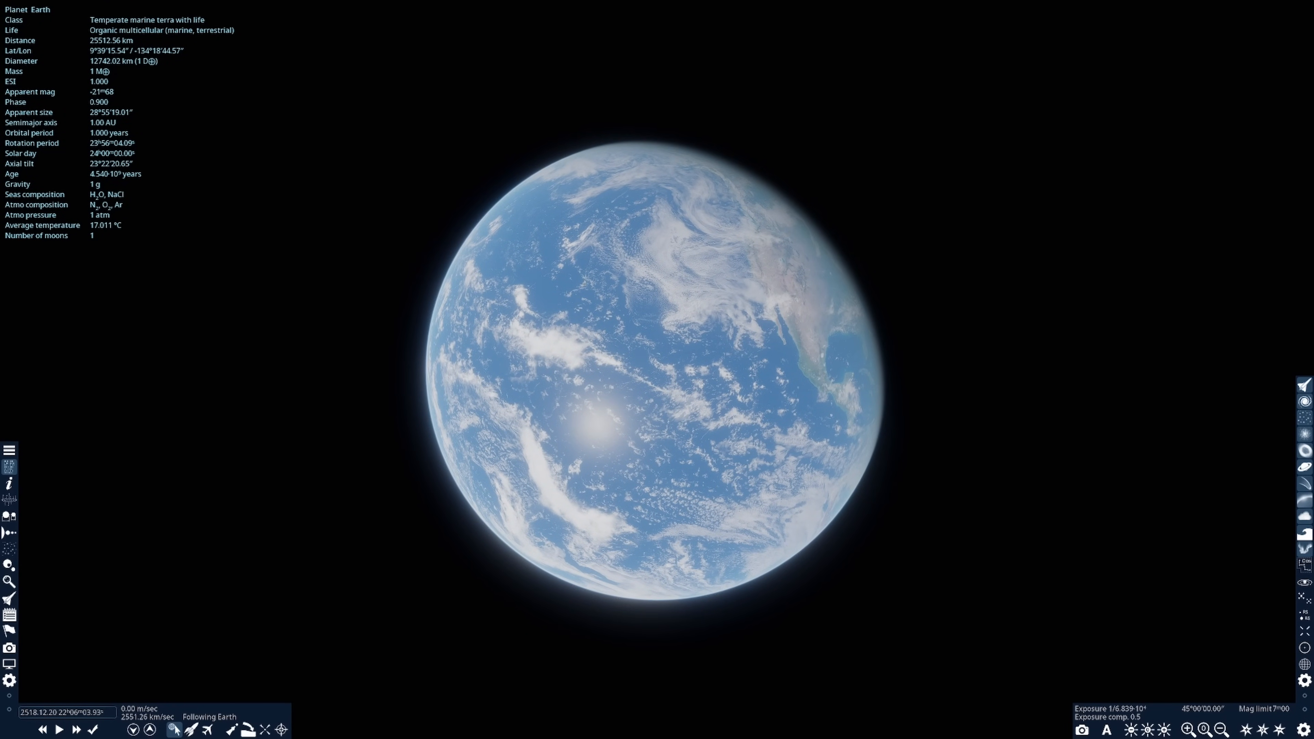
- Switch to HDR photo mode so stars appear around Earth's Pacific hemisphere
{"action": "left_click", "coordinate": [1105, 730]}
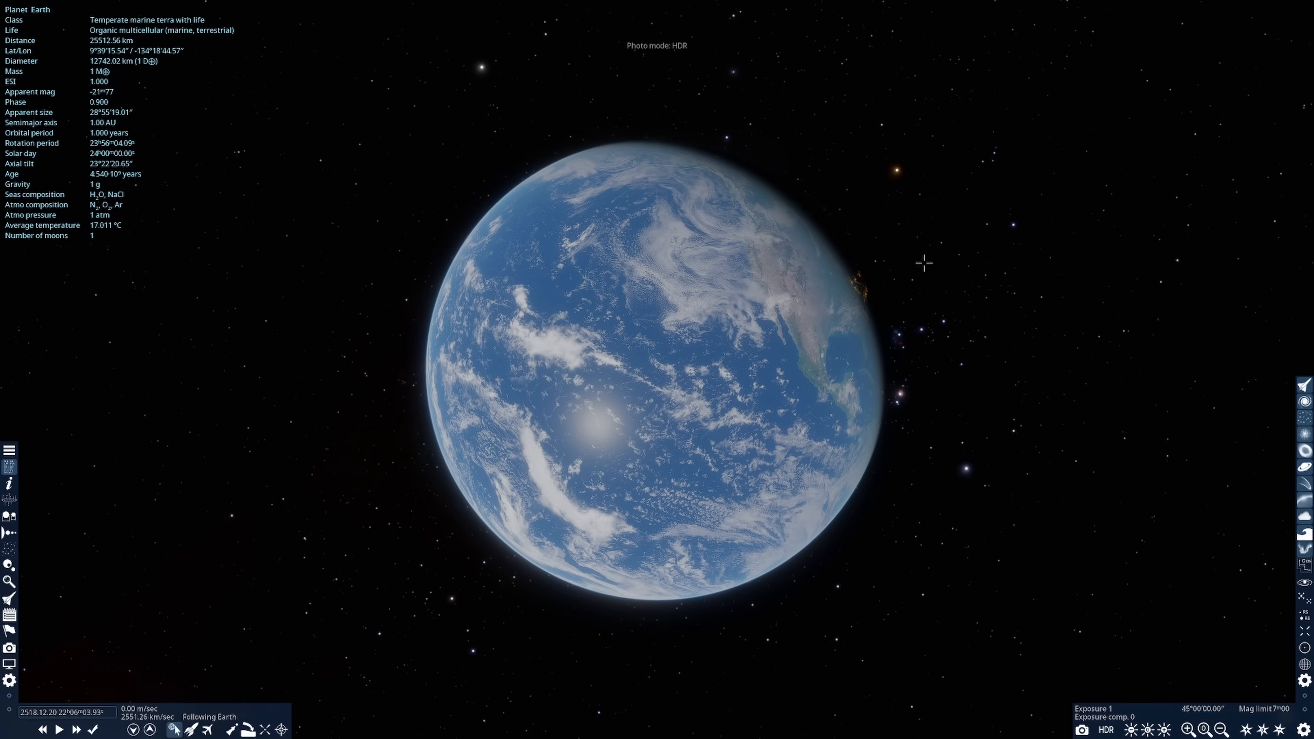
{"action": "mouse_move", "coordinate": [979, 400]}
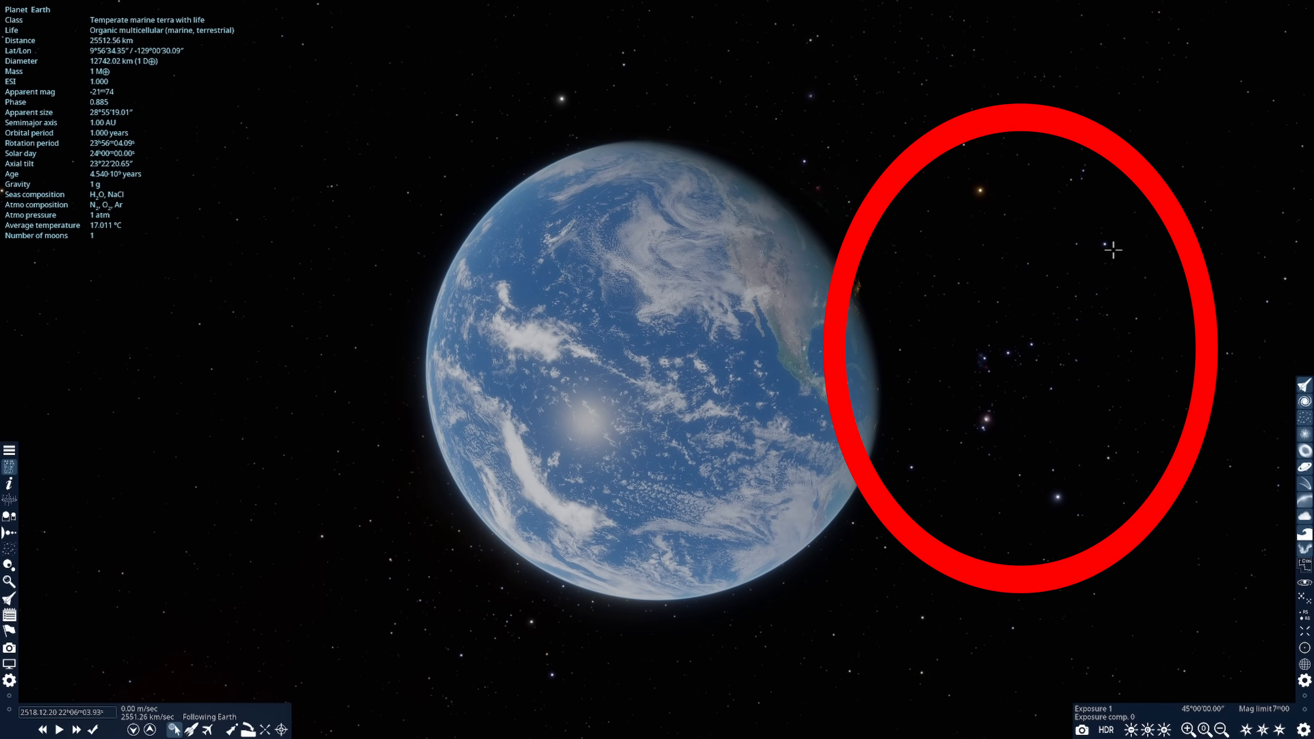
{"action": "mouse_move", "coordinate": [990, 403]}
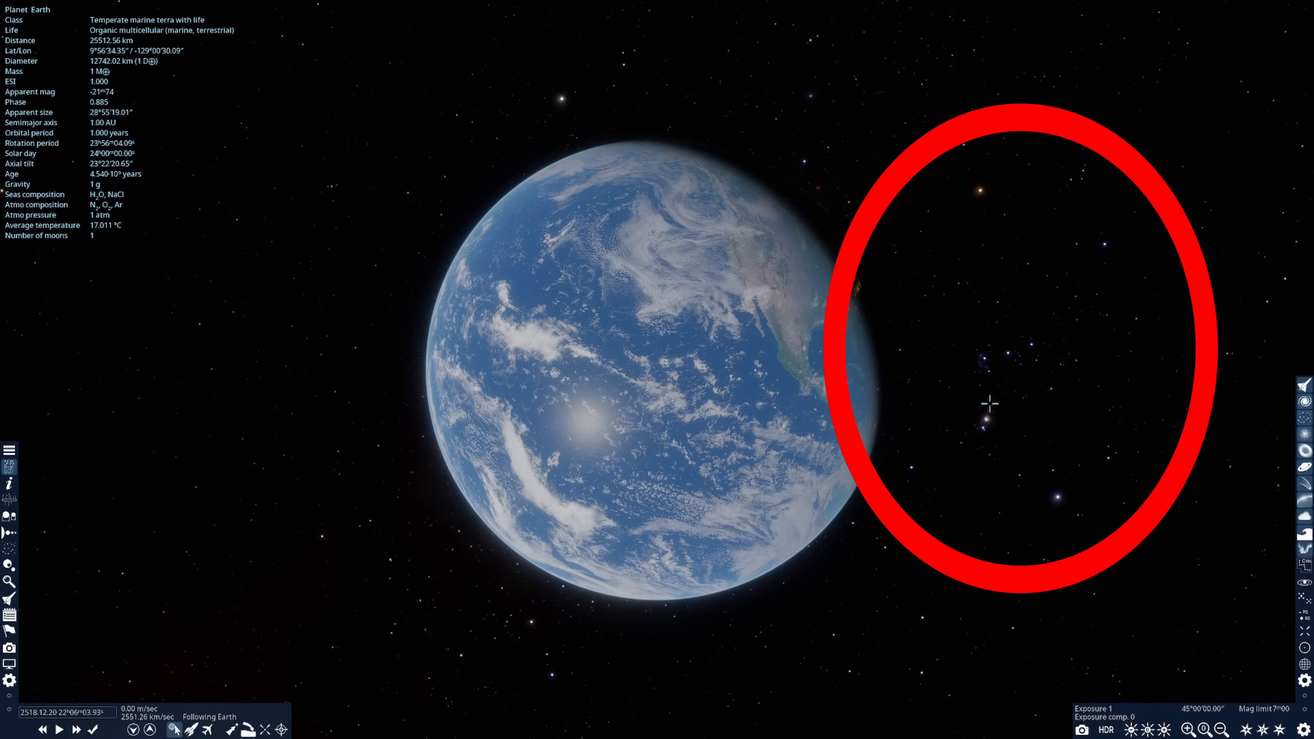
{"action": "mouse_move", "coordinate": [908, 476]}
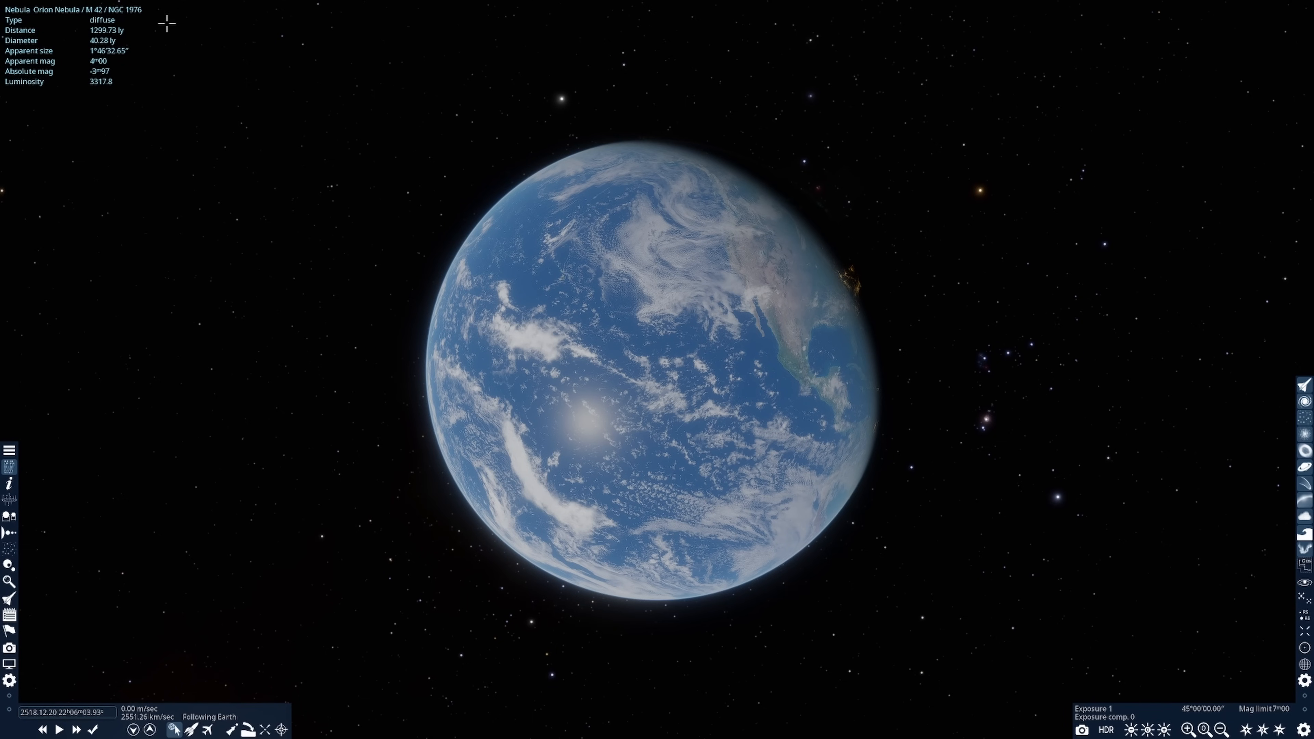
{"action": "mouse_move", "coordinate": [154, 551]}
{"action": "type", "text": "m 42"}
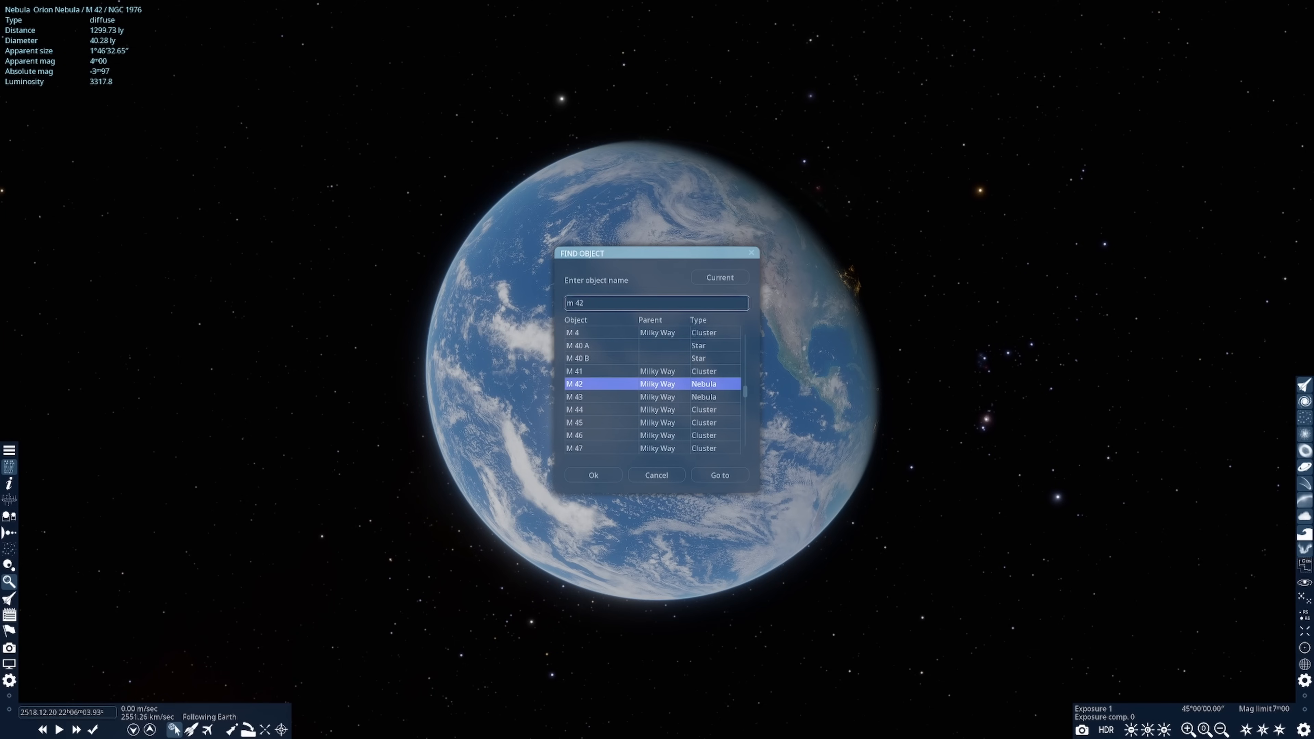
- Pick M 42 from the results and confirm the Orion Nebula as the selected target
{"action": "left_click", "coordinate": [592, 475]}
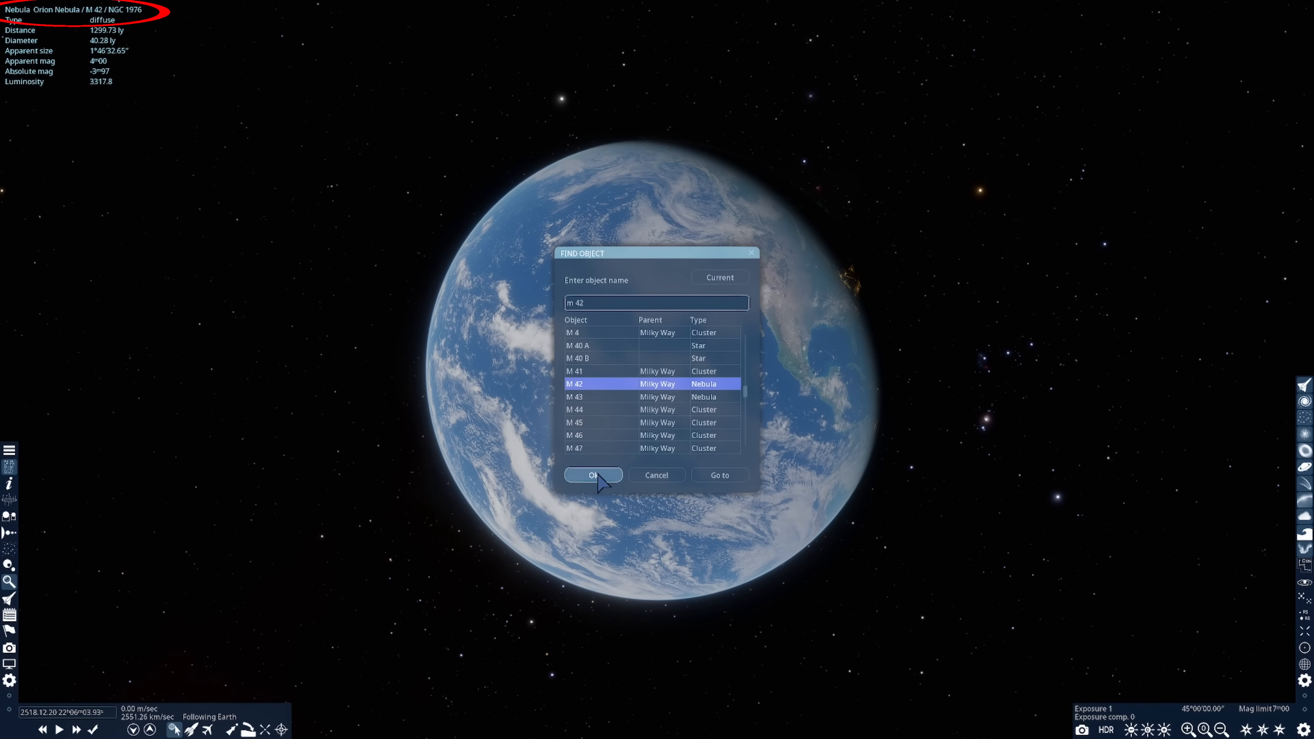
{"action": "left_click", "coordinate": [593, 475]}
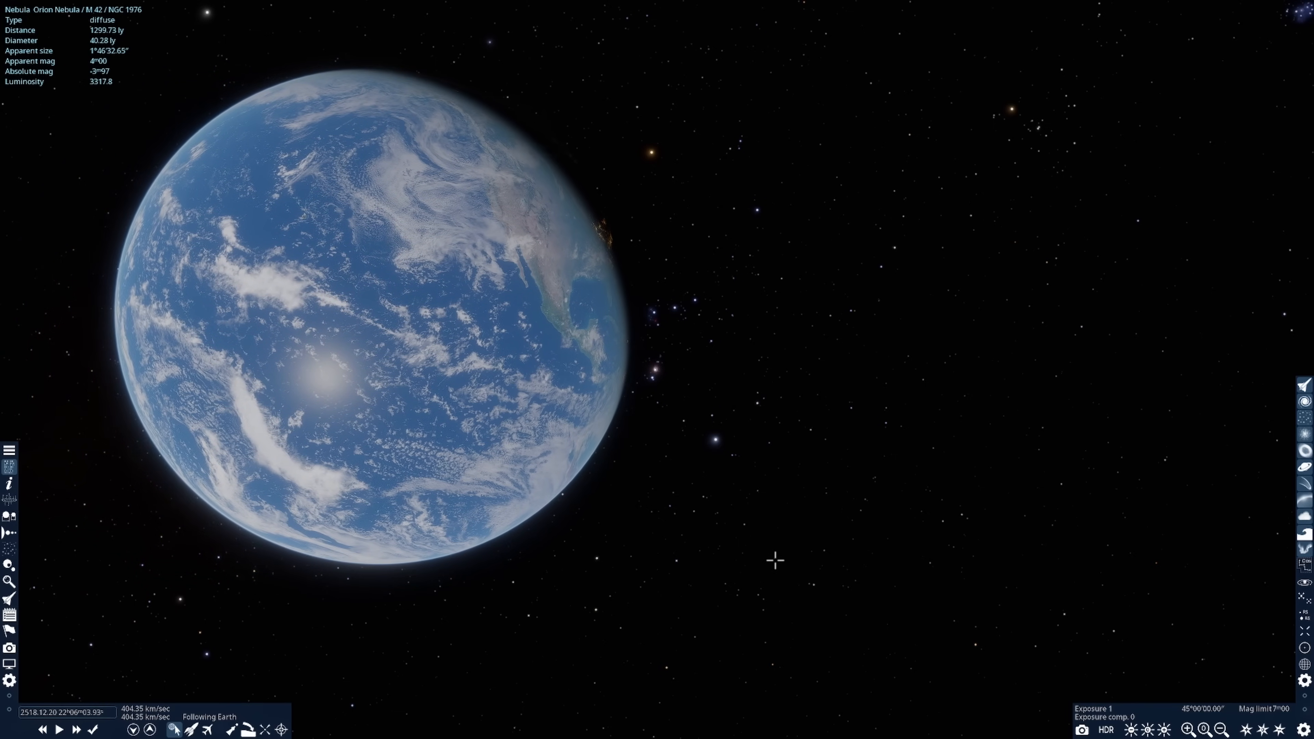
- Return the photo exposure to Auto so the background stars fade, keeping M 42 selected
{"action": "left_click", "coordinate": [1082, 730]}
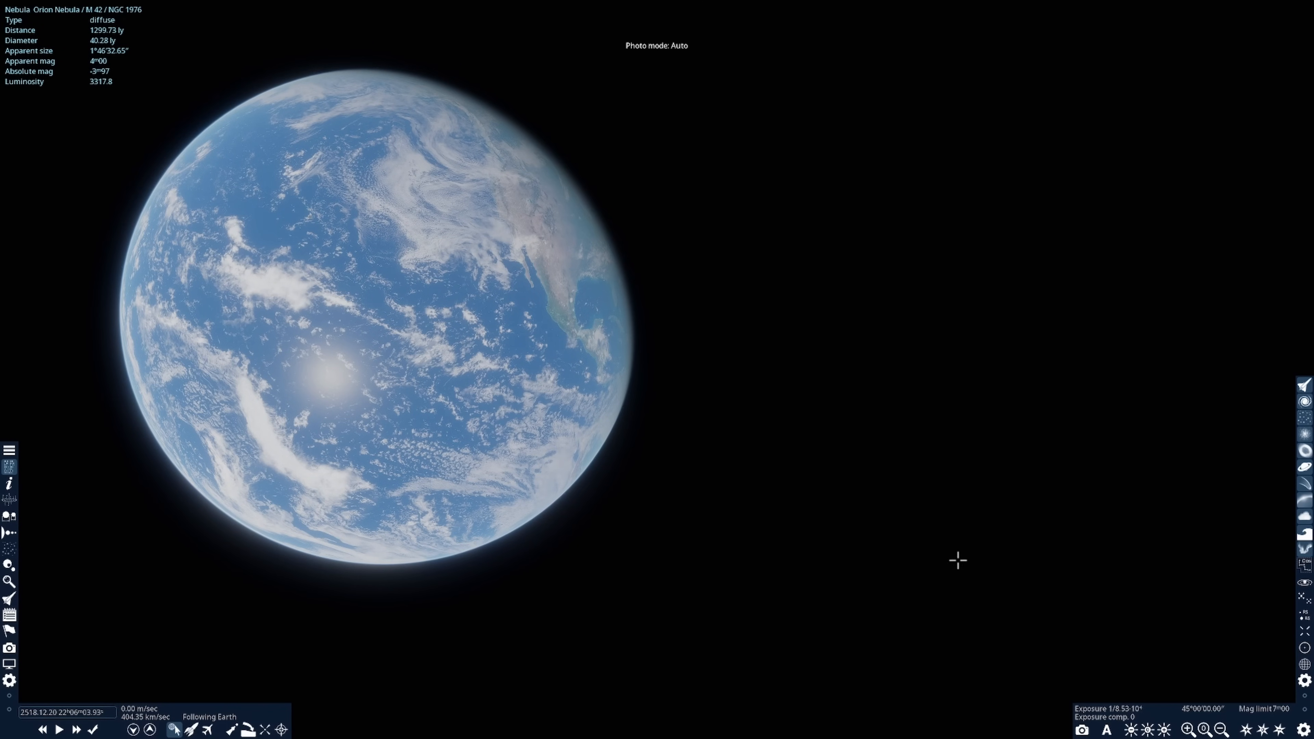
{"action": "mouse_move", "coordinate": [836, 496]}
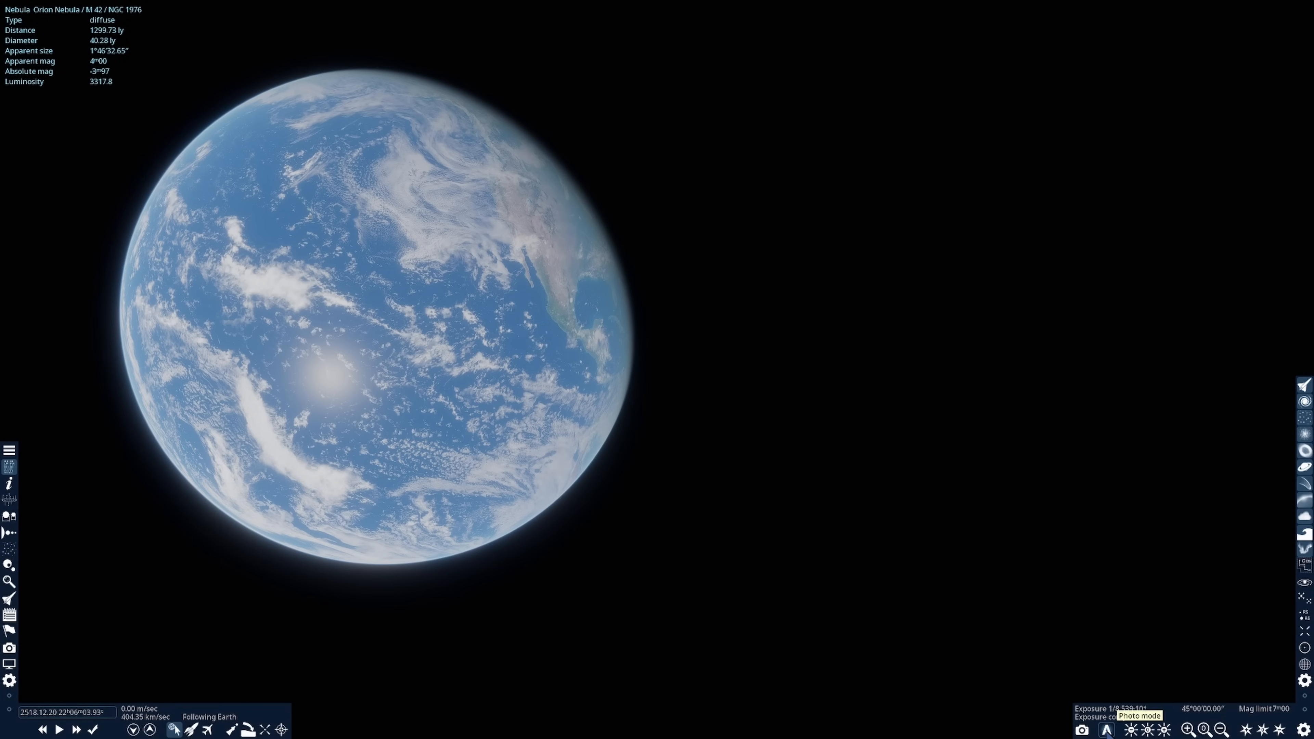
- Restore HDR exposure so stars surround Earth ahead of 60 fps video capture setup
{"action": "left_click", "coordinate": [1106, 730]}
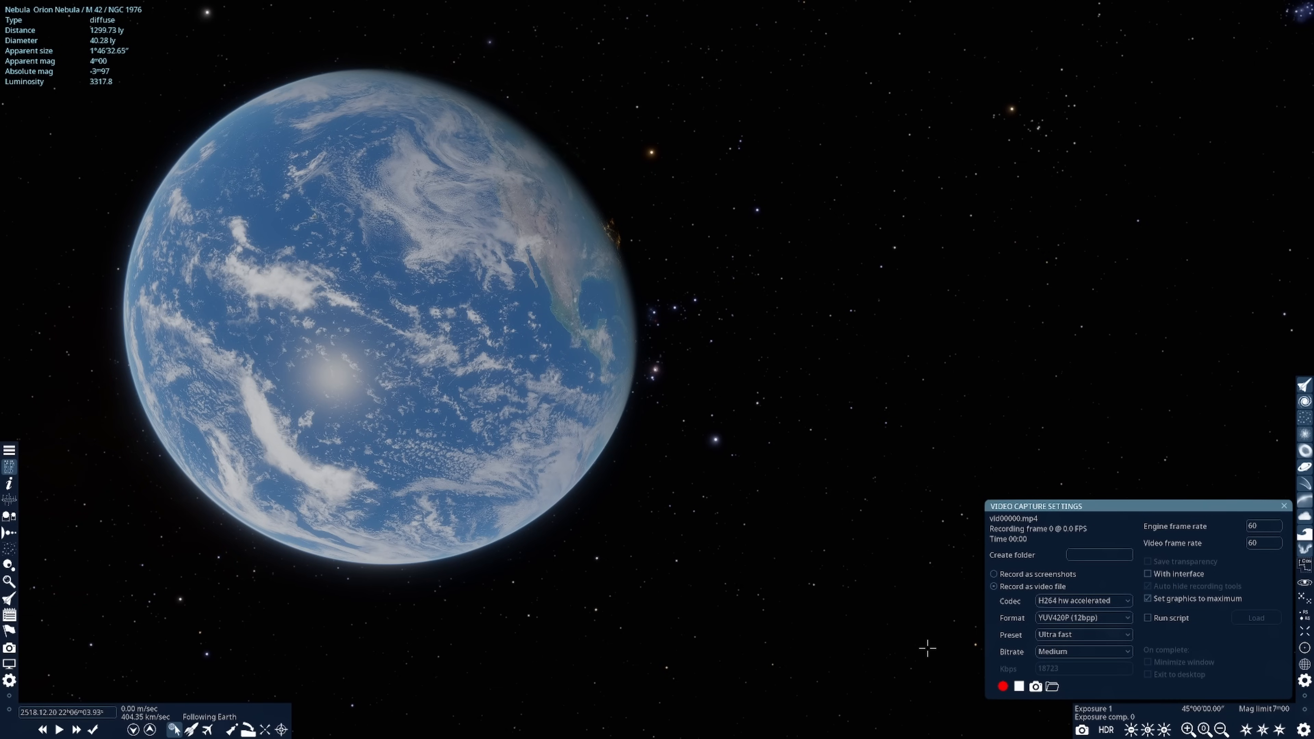
{"action": "mouse_move", "coordinate": [773, 600]}
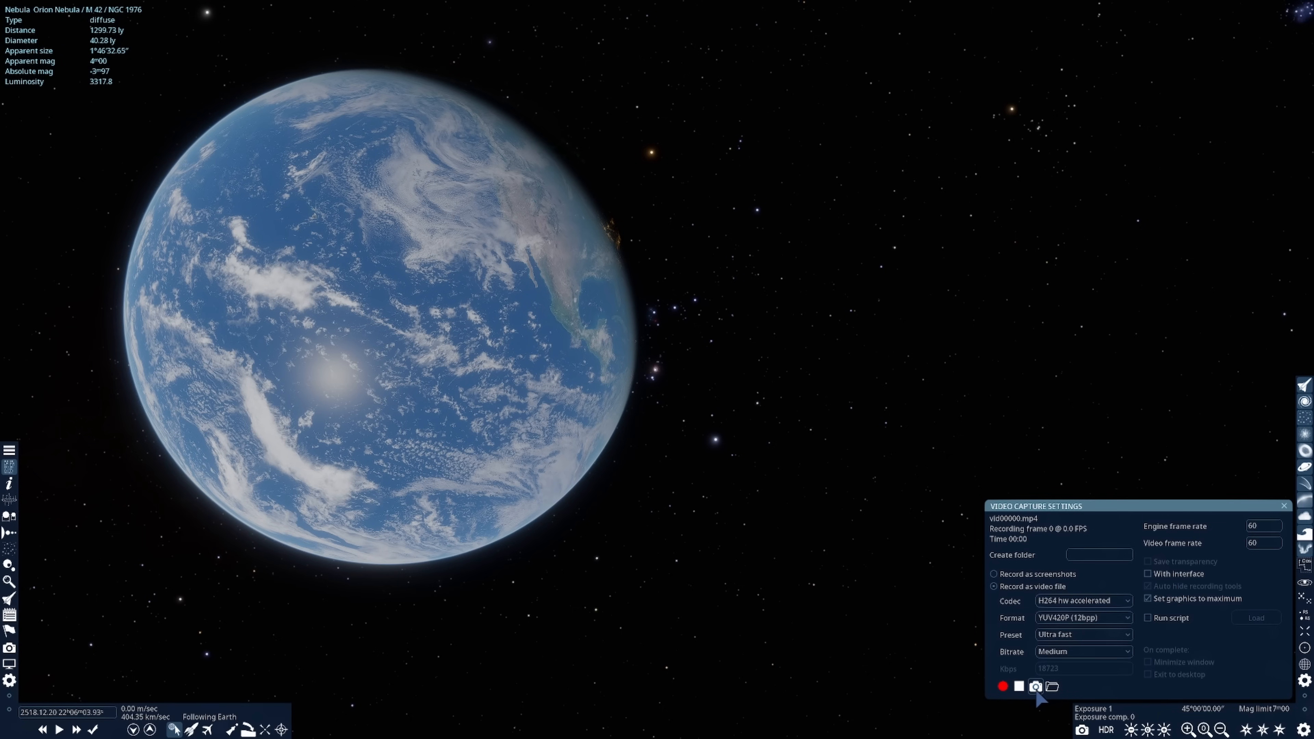
- Bring up the Camera Path Editor beside the video capture settings, with no points yet
{"action": "left_click", "coordinate": [1035, 686]}
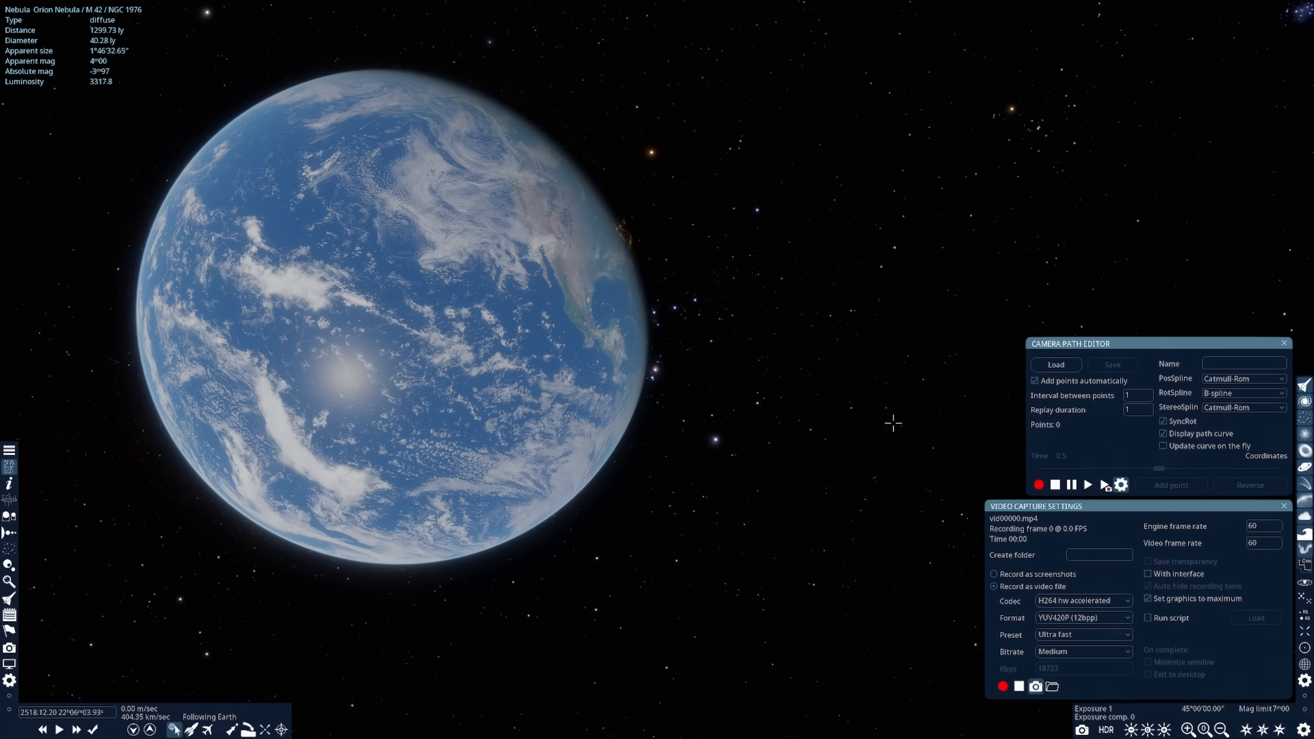
{"action": "mouse_move", "coordinate": [1151, 440]}
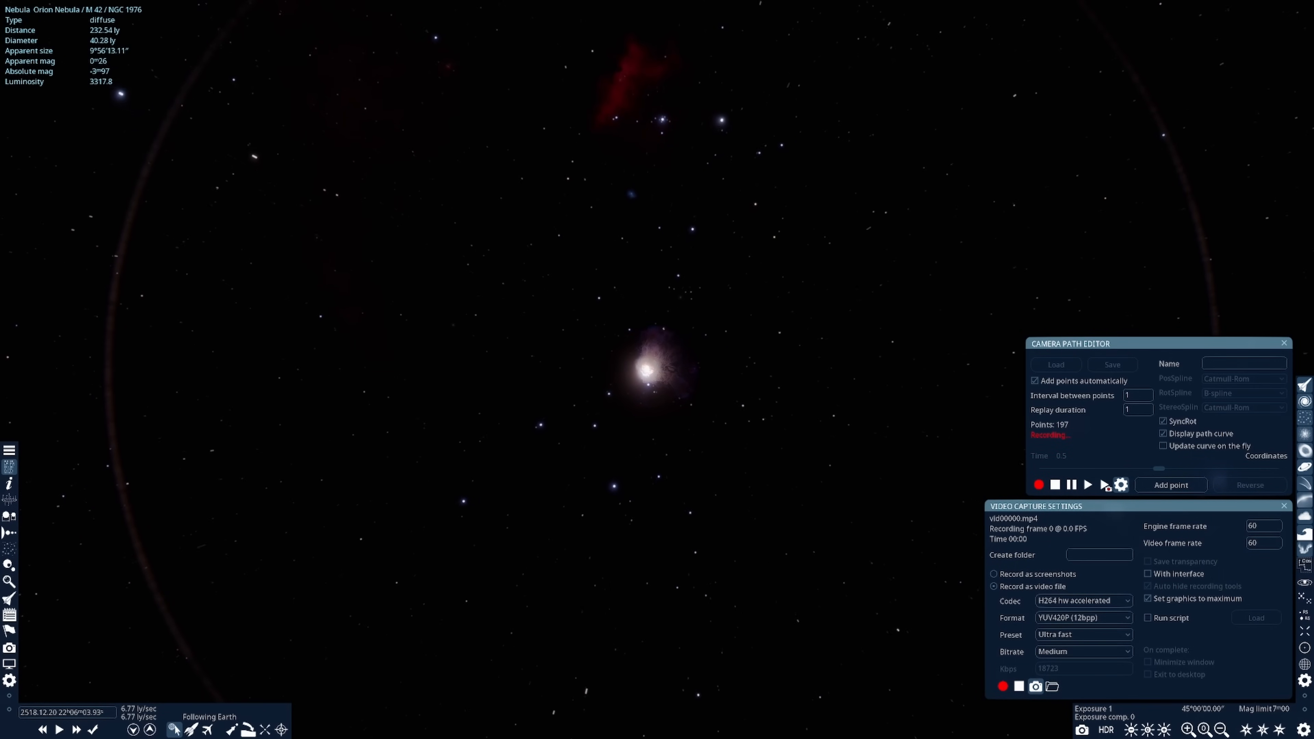
- Continue the path recording until 203 points, about 198 ly from the Orion Nebula
{"action": "left_click", "coordinate": [1038, 485]}
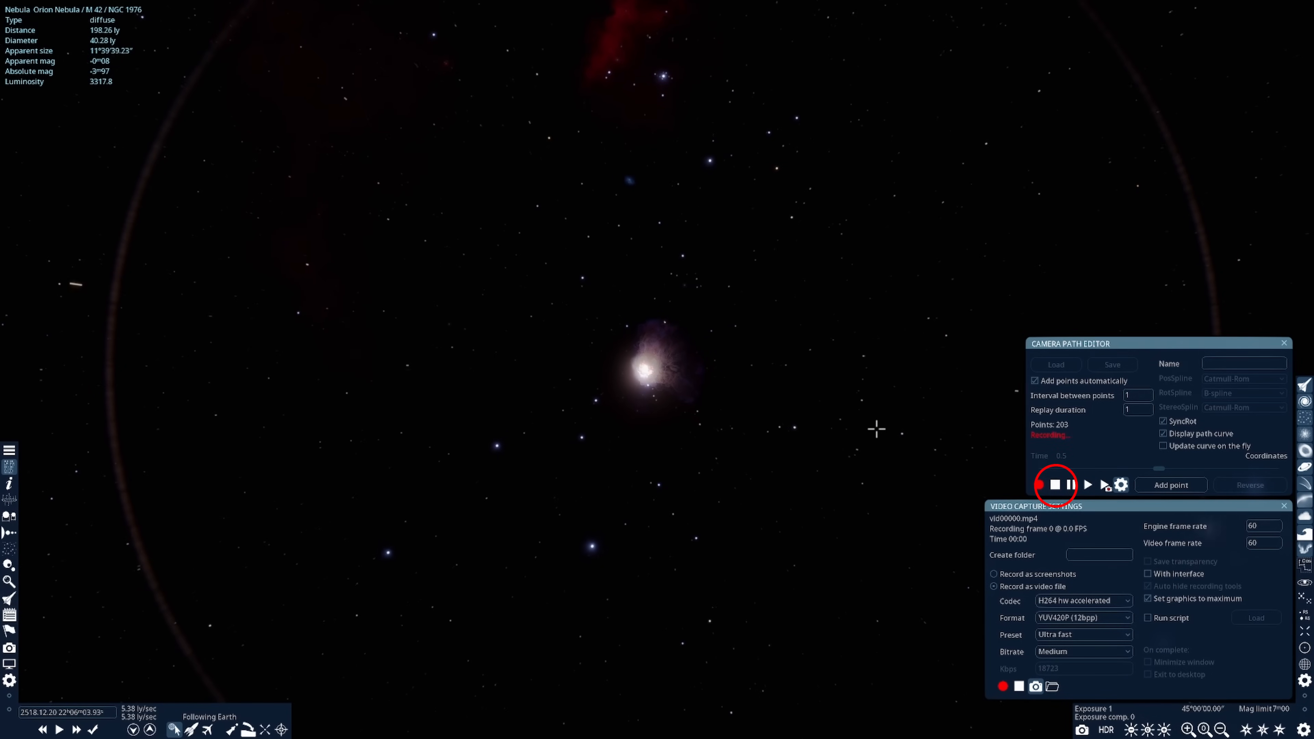
- Stop the camera path recording, then replay the Earth-to-Orion flight while capturing it to MP4
{"action": "left_click", "coordinate": [1055, 485]}
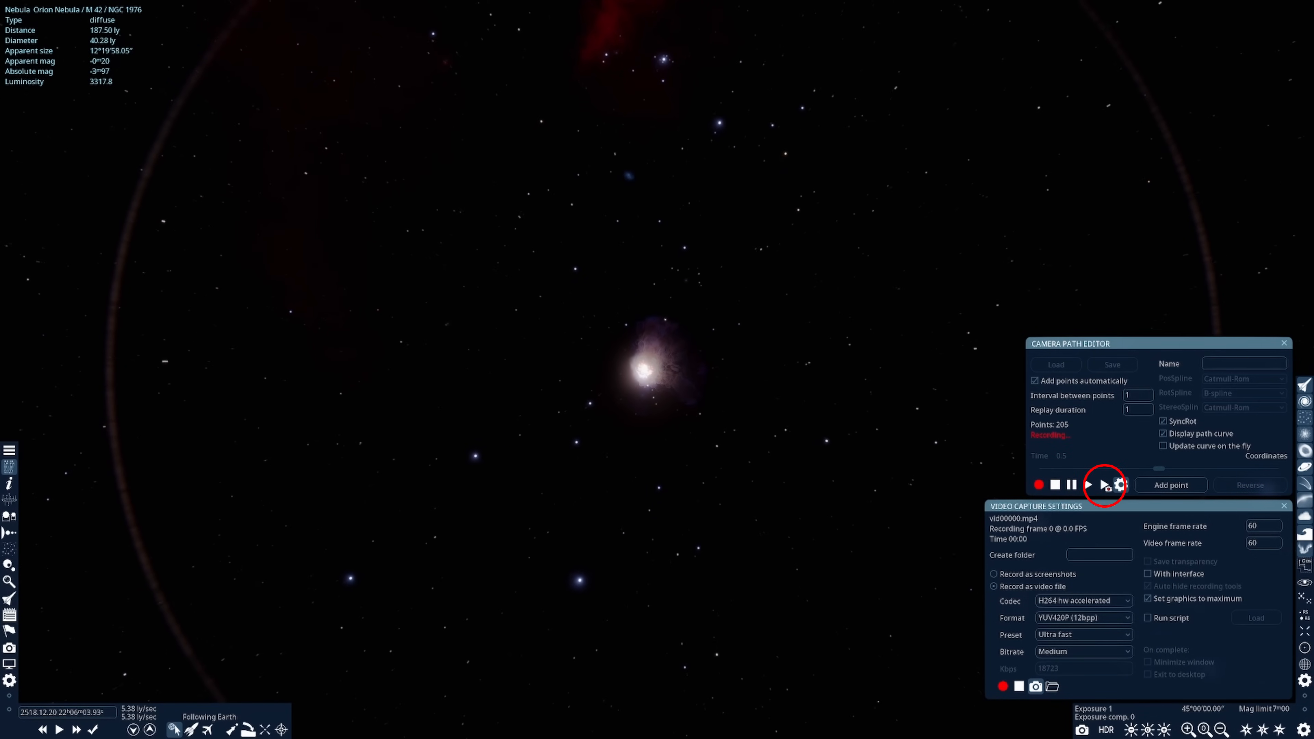
{"action": "left_click", "coordinate": [1087, 484]}
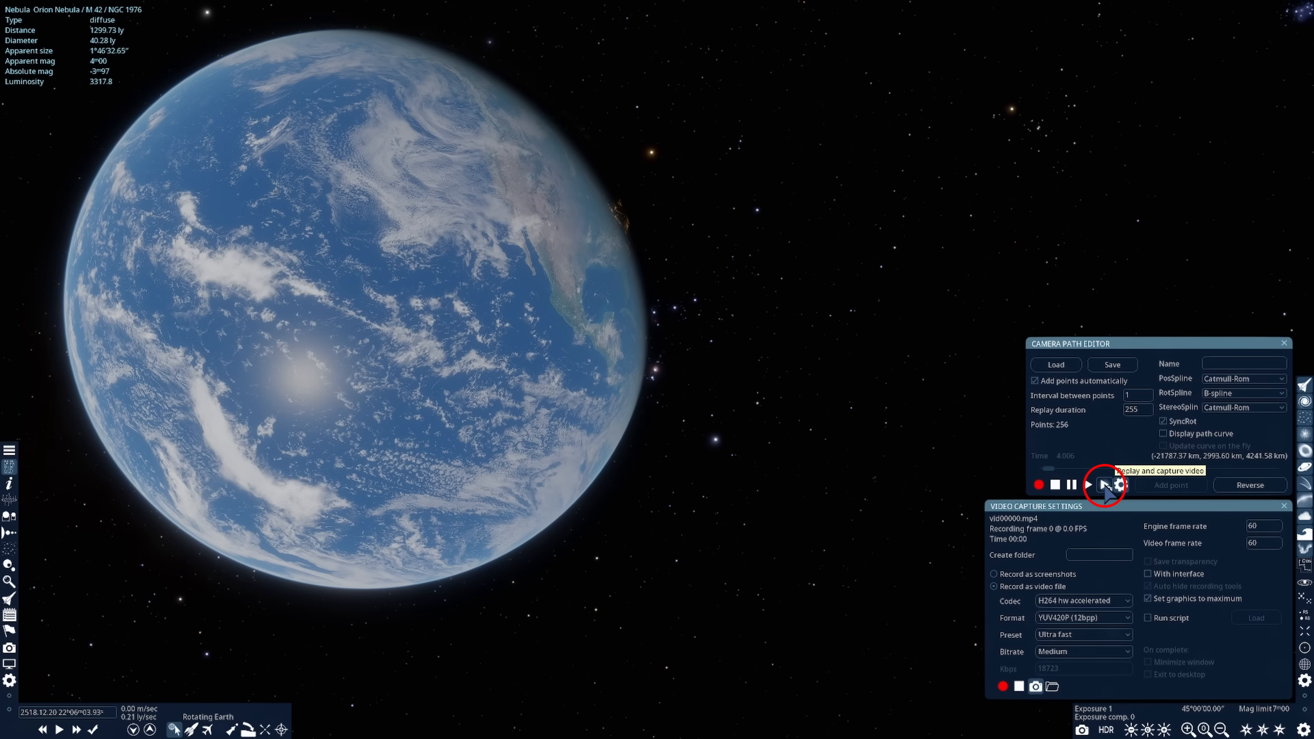
{"action": "mouse_move", "coordinate": [918, 392]}
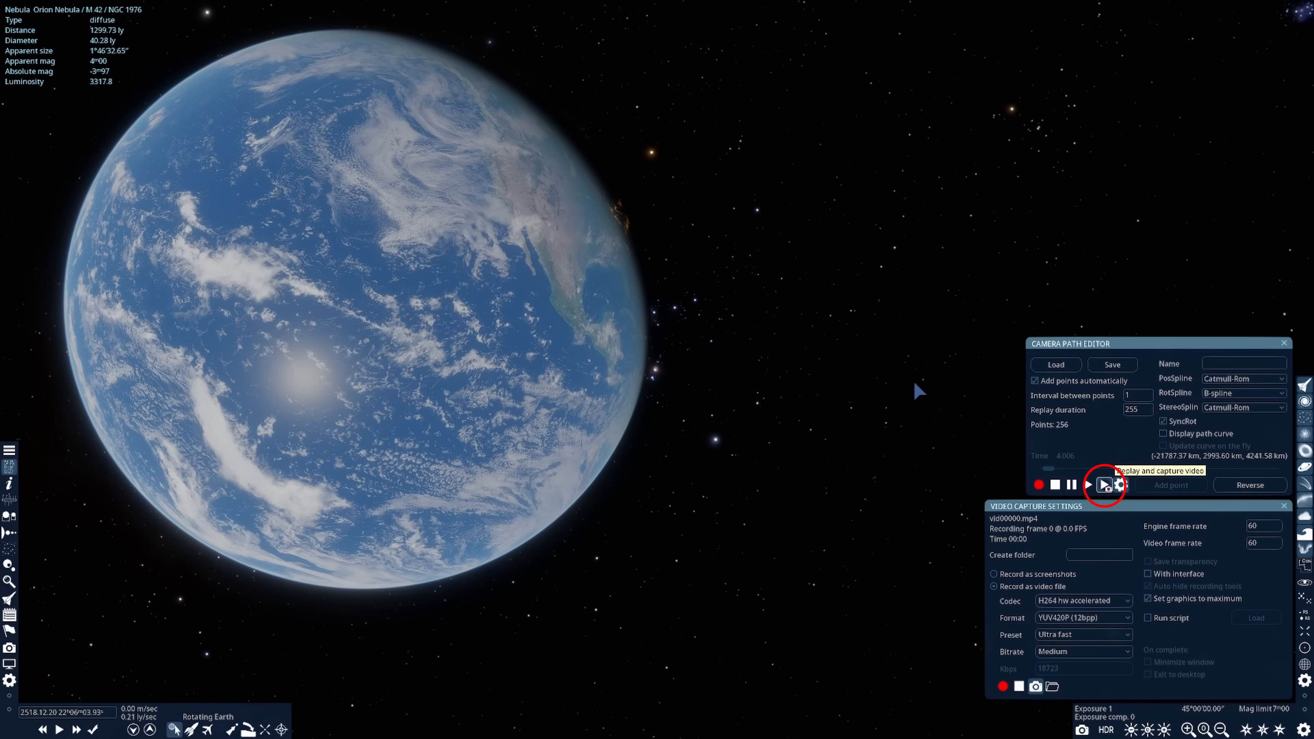
{"action": "left_click", "coordinate": [1104, 484]}
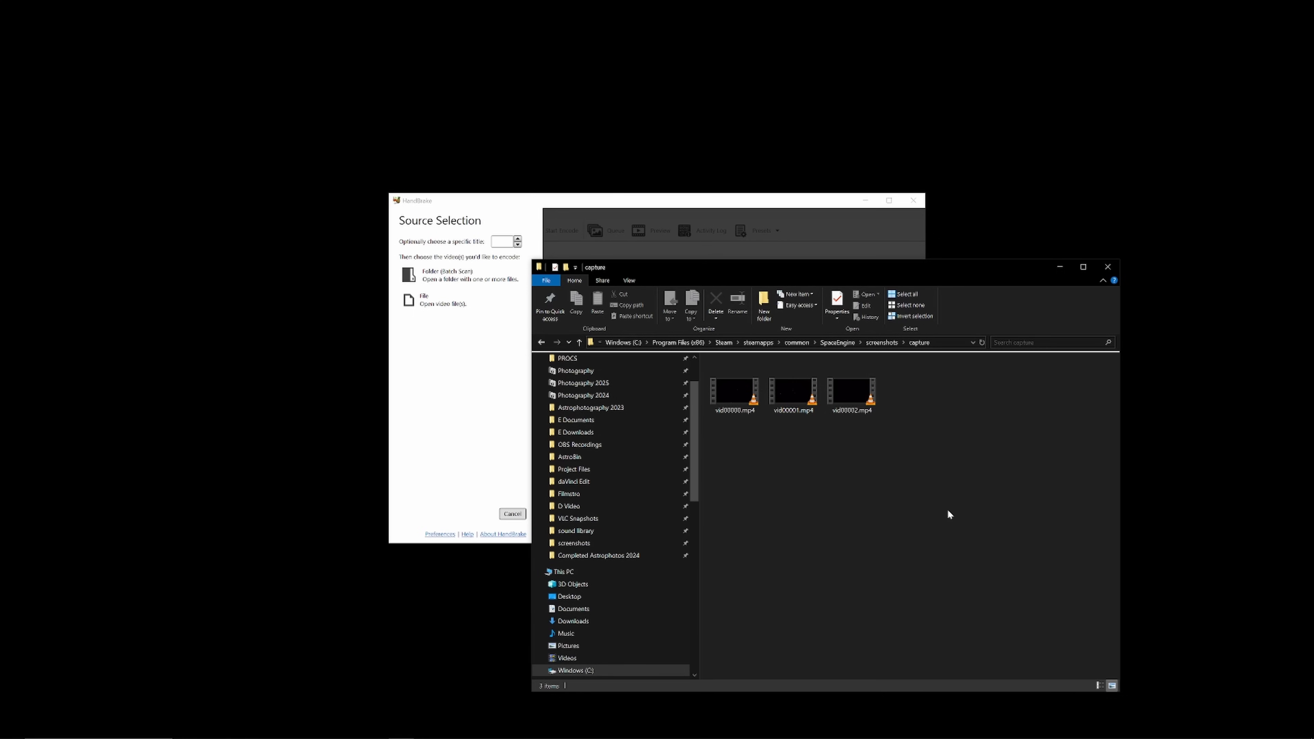
{"action": "mouse_move", "coordinate": [851, 394]}
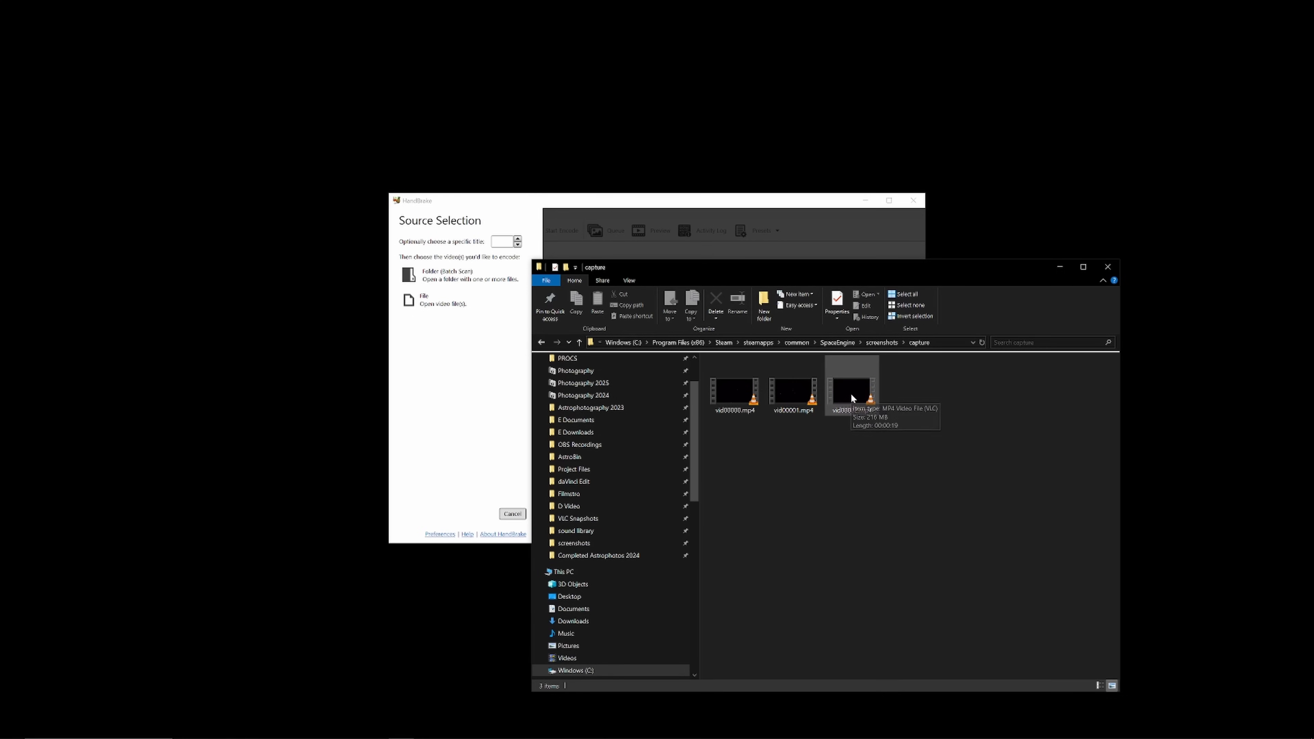
- Load vid00002.mp4 from the SpaceEngine capture folder as HandBrake's source
{"action": "double_click", "coordinate": [850, 391]}
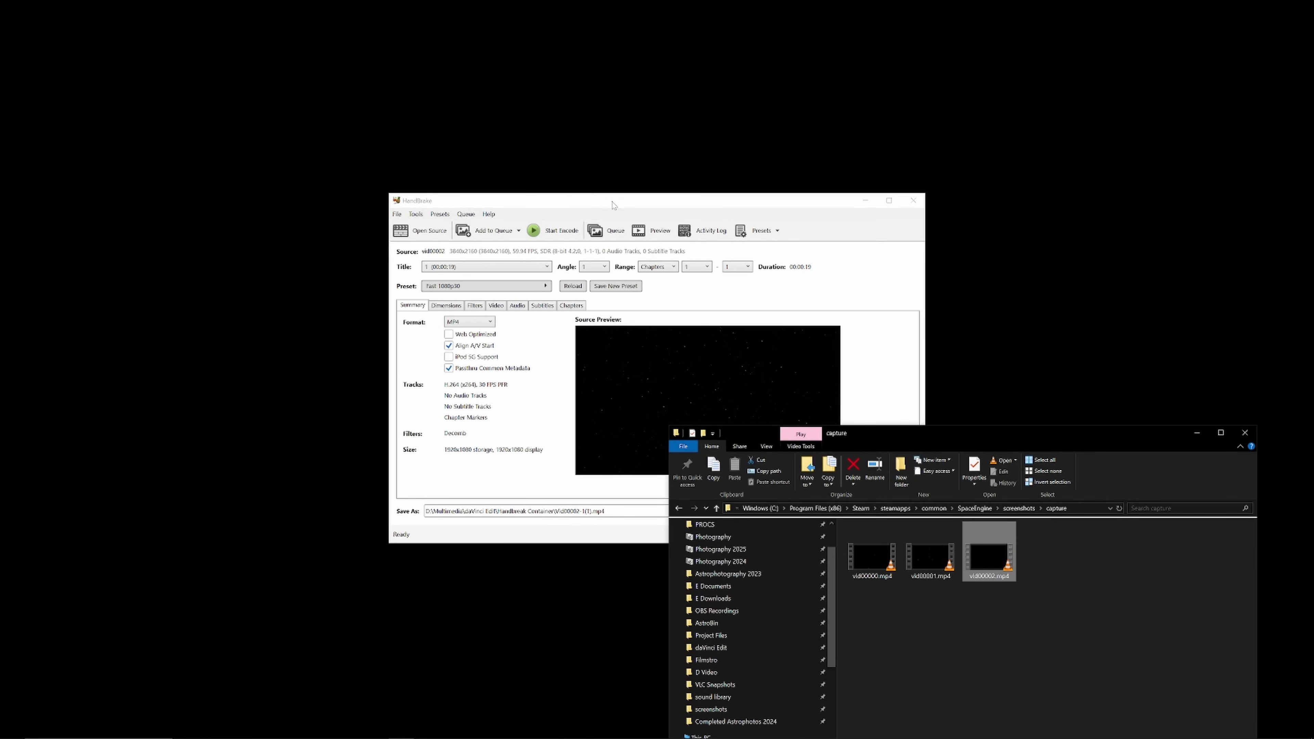
- Choose the Creator 2160p60 4K preset for the loaded clip
{"action": "left_click", "coordinate": [545, 286]}
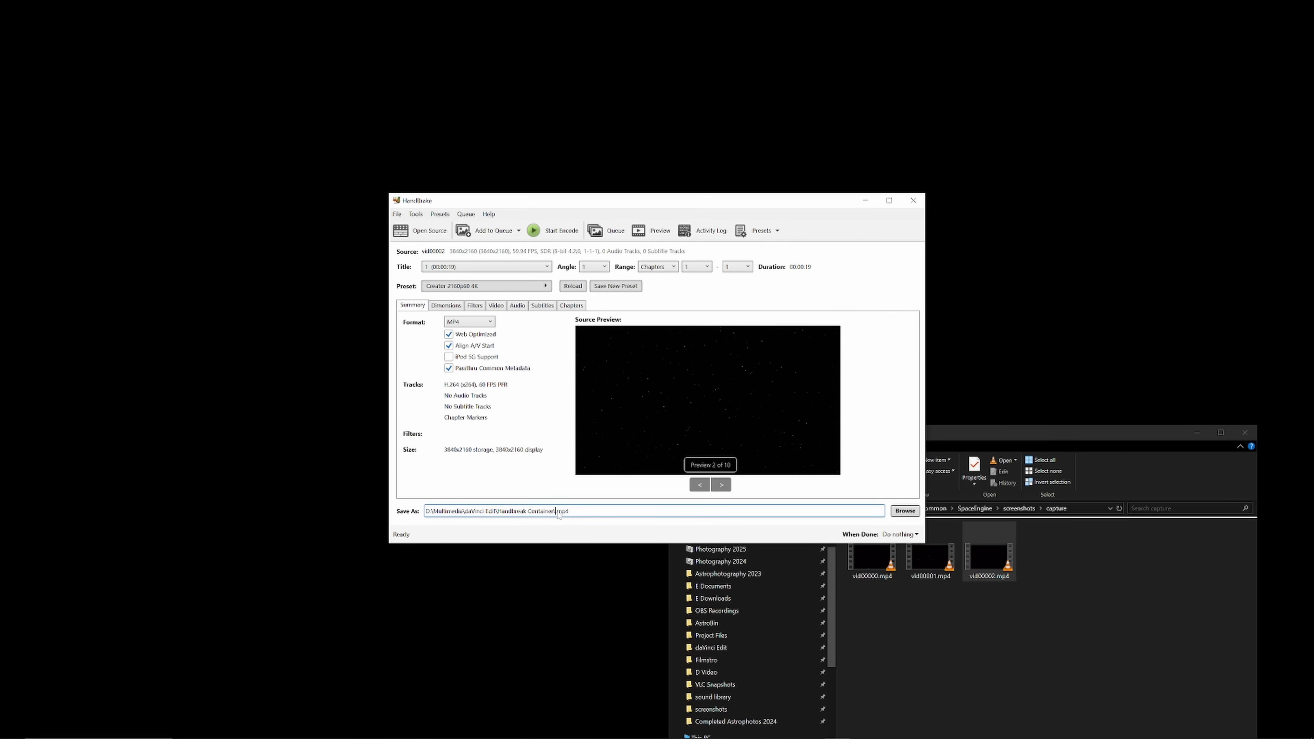
{"action": "left_click", "coordinate": [552, 230]}
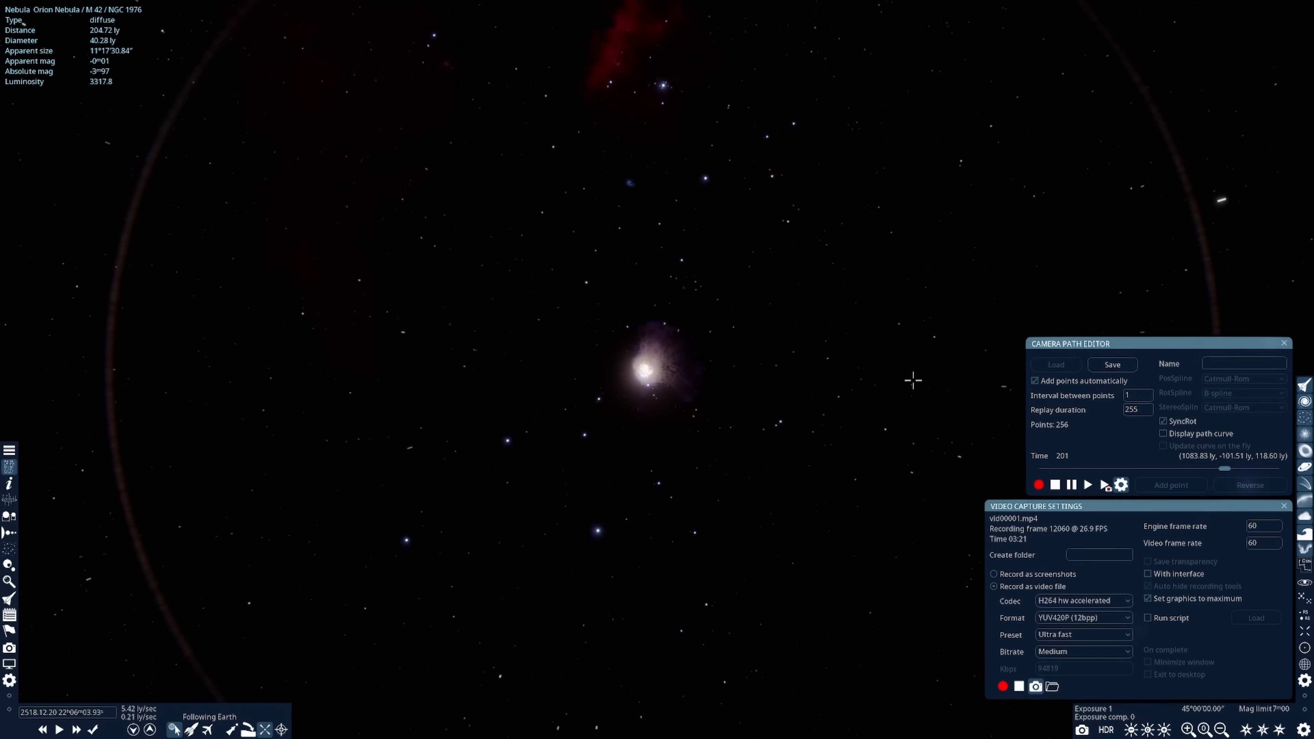
- Stop the camera path replay and video capture in the Camera Path Editor
{"action": "left_click", "coordinate": [1087, 484]}
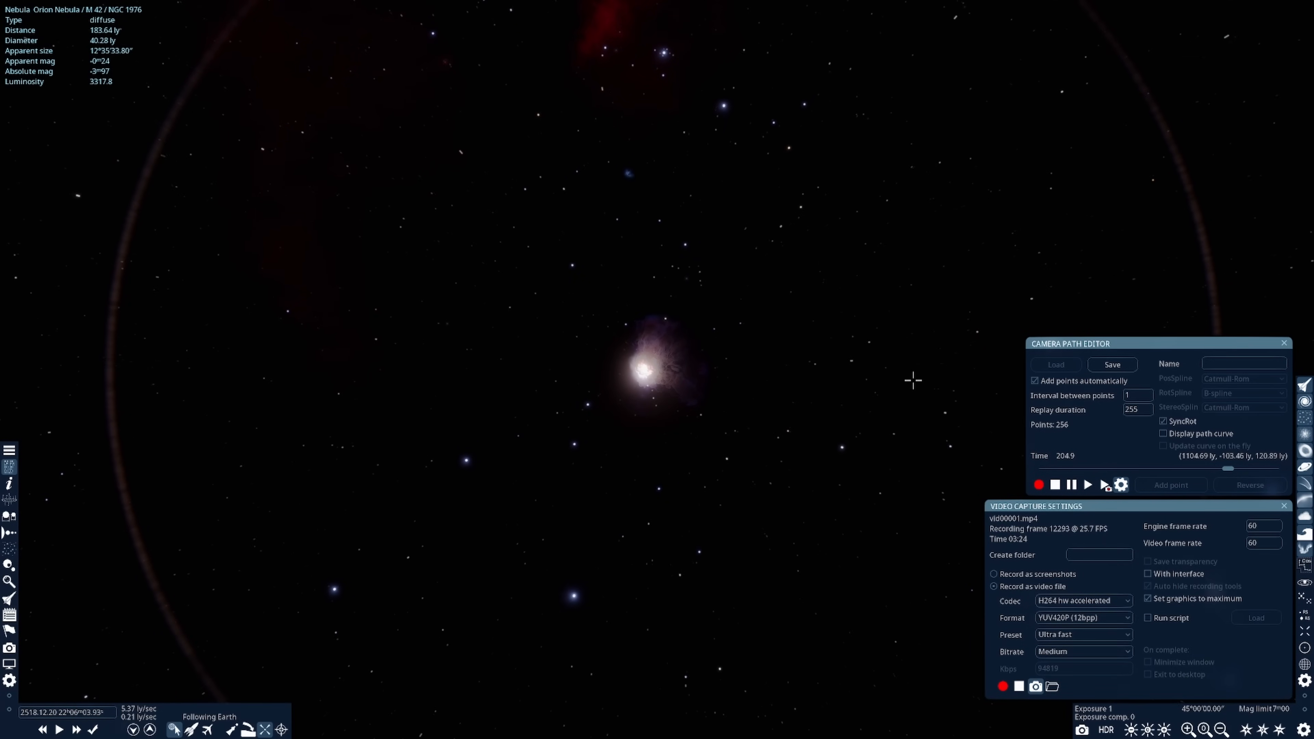
{"action": "left_click", "coordinate": [1086, 485]}
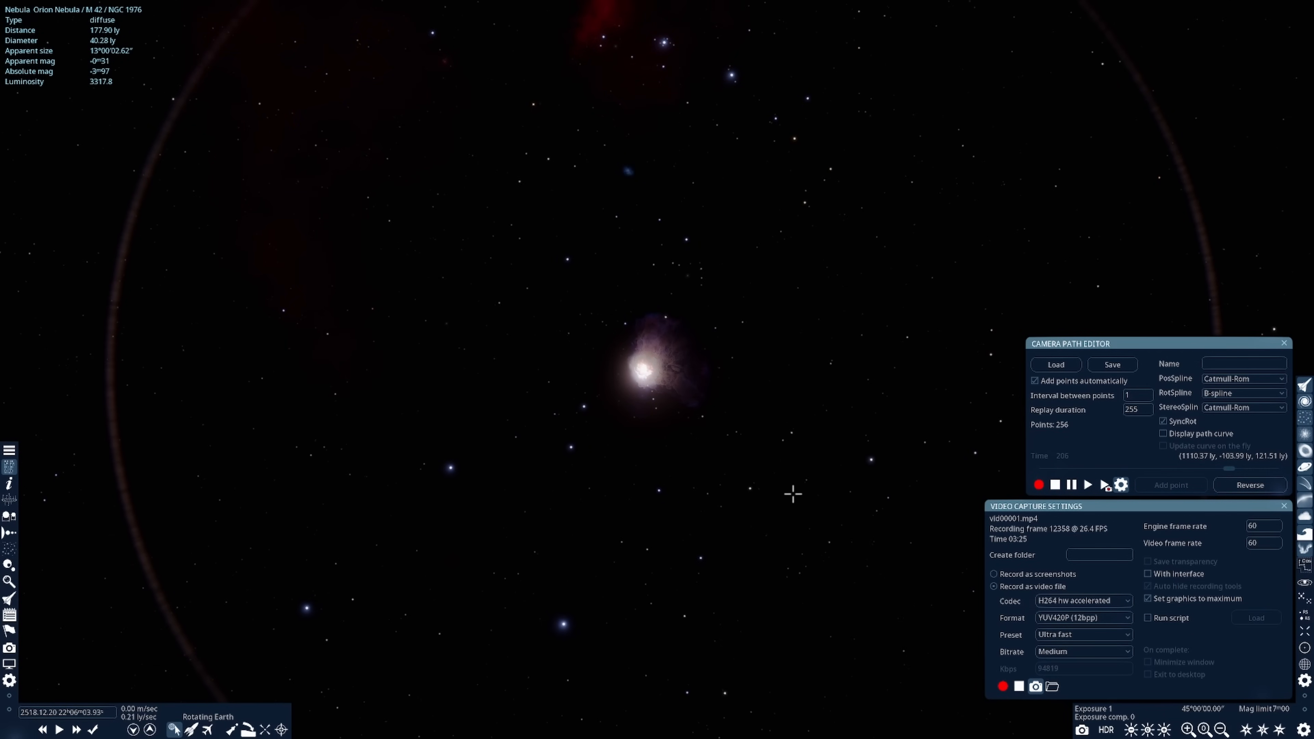
{"action": "mouse_move", "coordinate": [390, 391]}
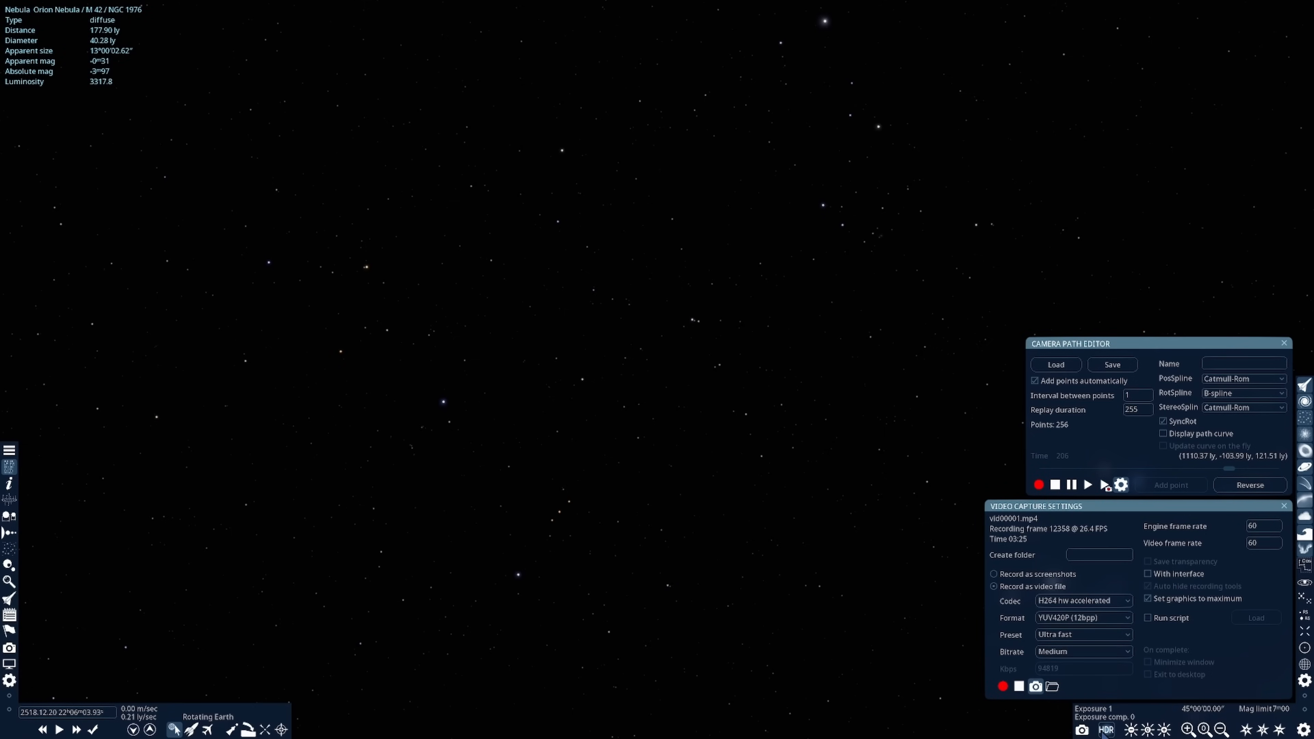
- Switch the photo mode to Manual so exposure reads 1 with 0 compensation
{"action": "left_click", "coordinate": [1106, 730]}
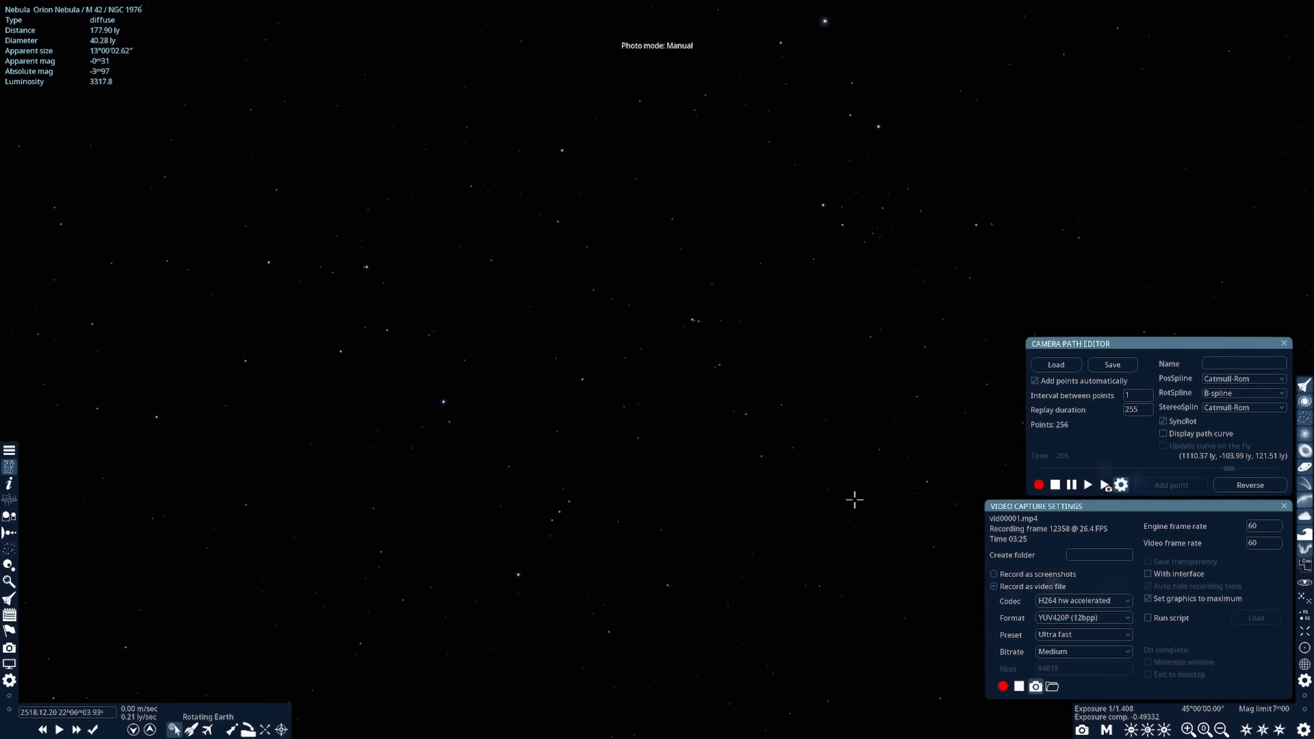
{"action": "mouse_move", "coordinate": [855, 494]}
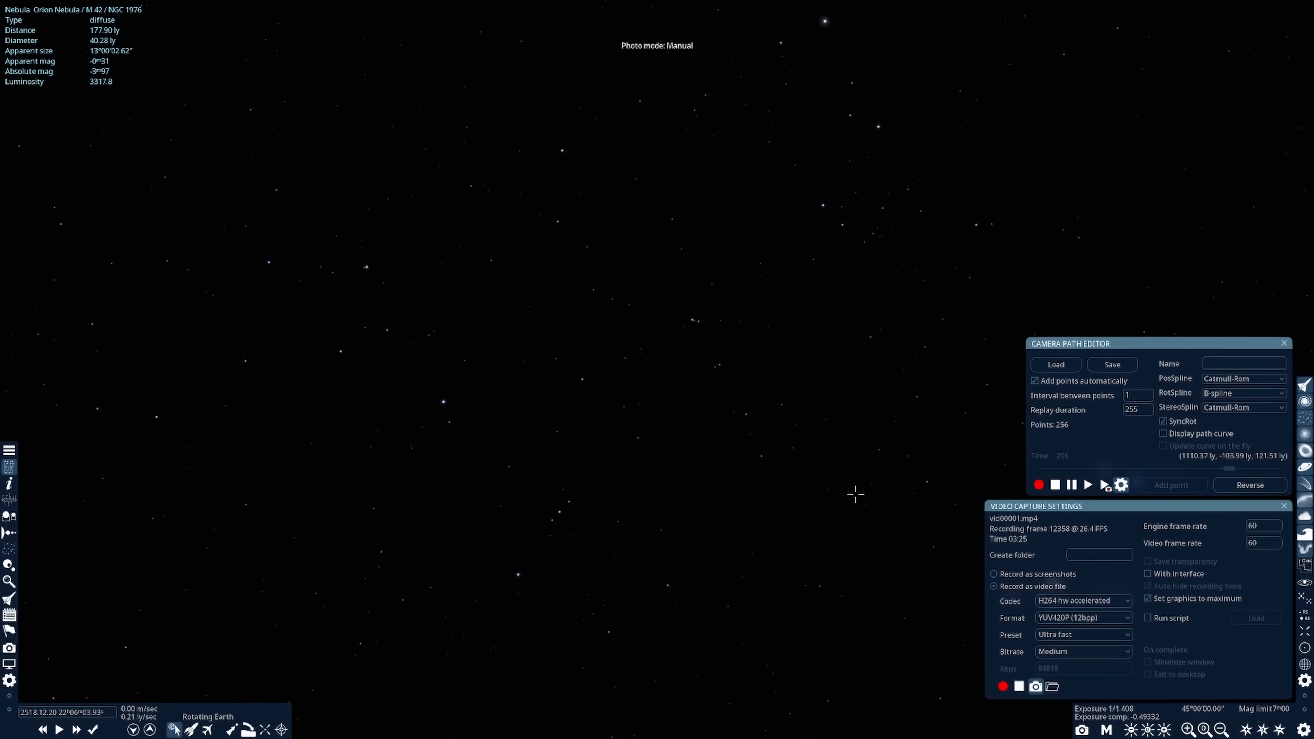
{"action": "mouse_move", "coordinate": [1115, 693]}
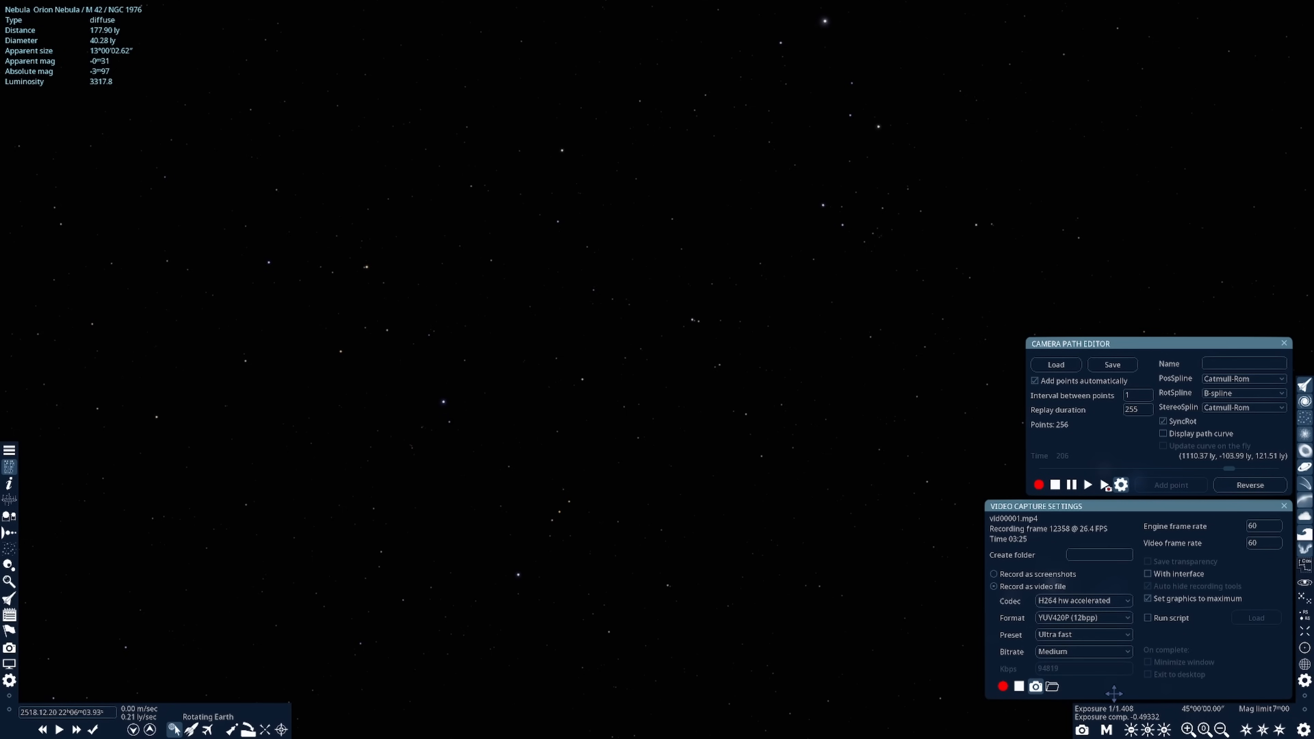
{"action": "mouse_move", "coordinate": [1152, 731]}
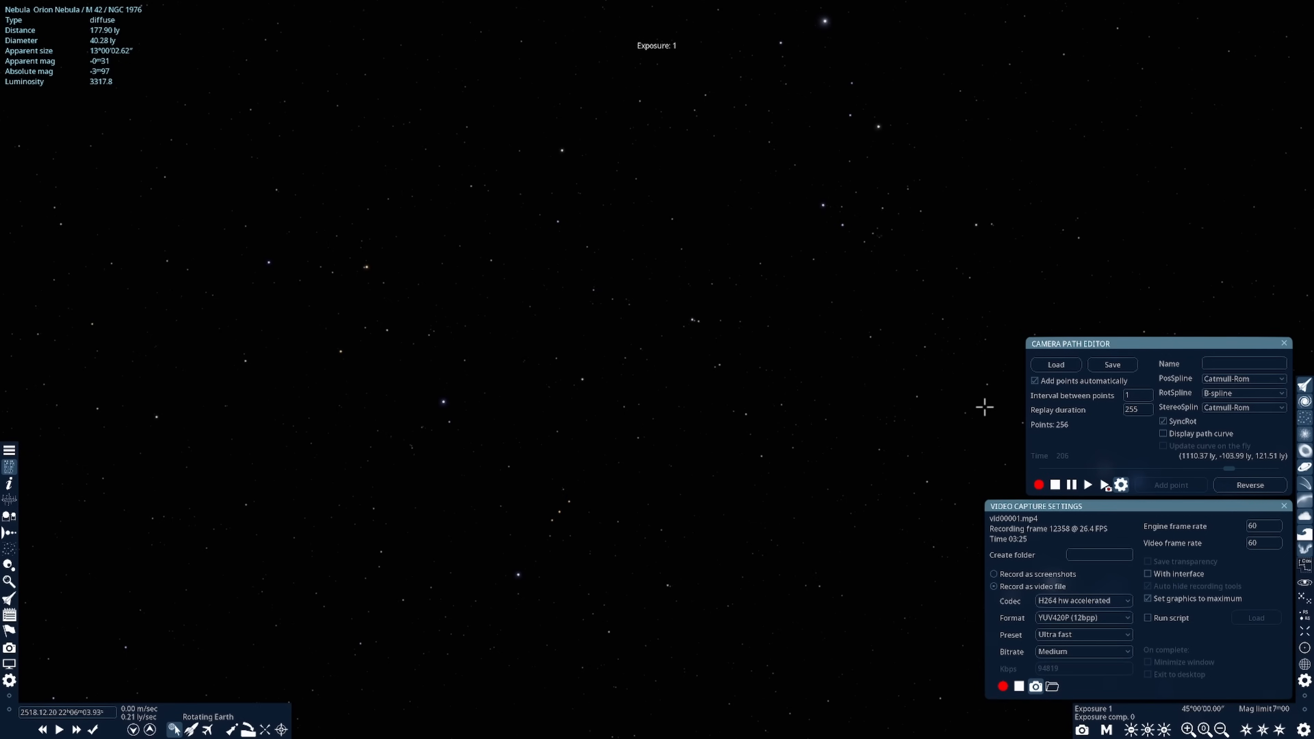
{"action": "mouse_move", "coordinate": [847, 443]}
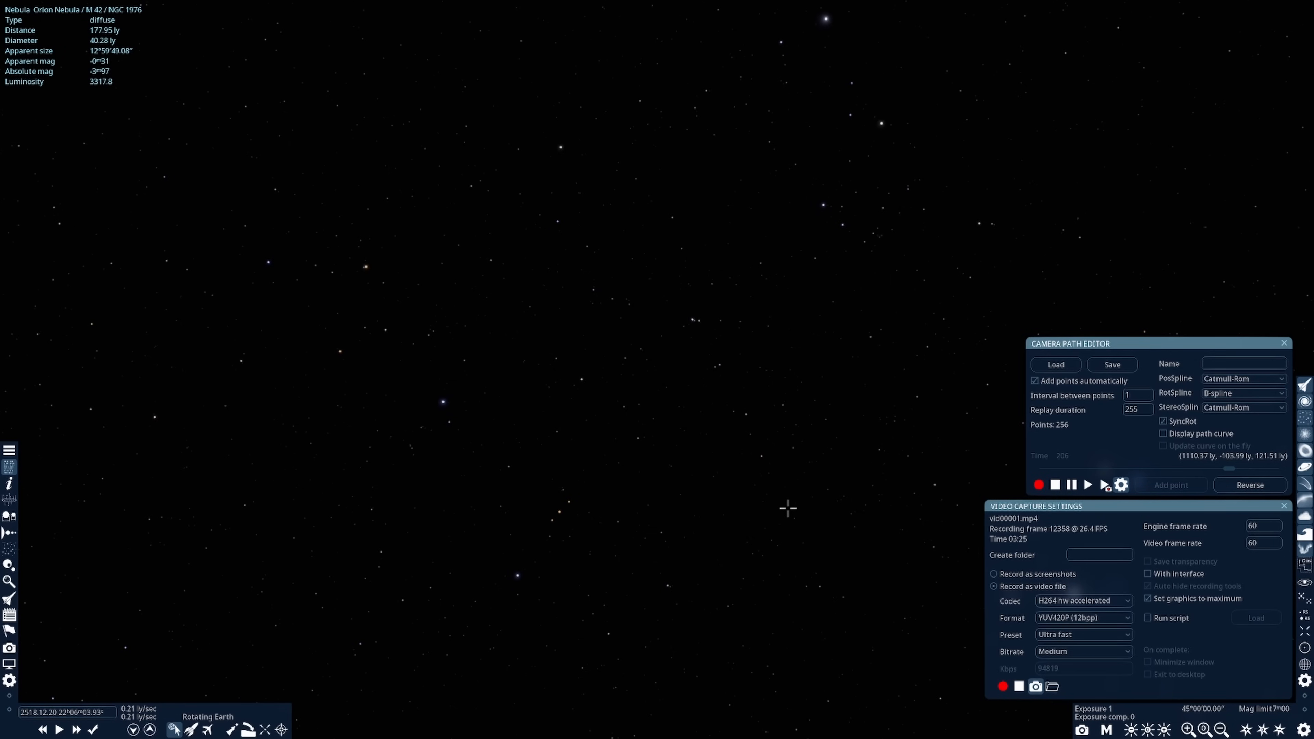
- Record a new camera path through the star field with the red record button
{"action": "left_click", "coordinate": [1038, 485]}
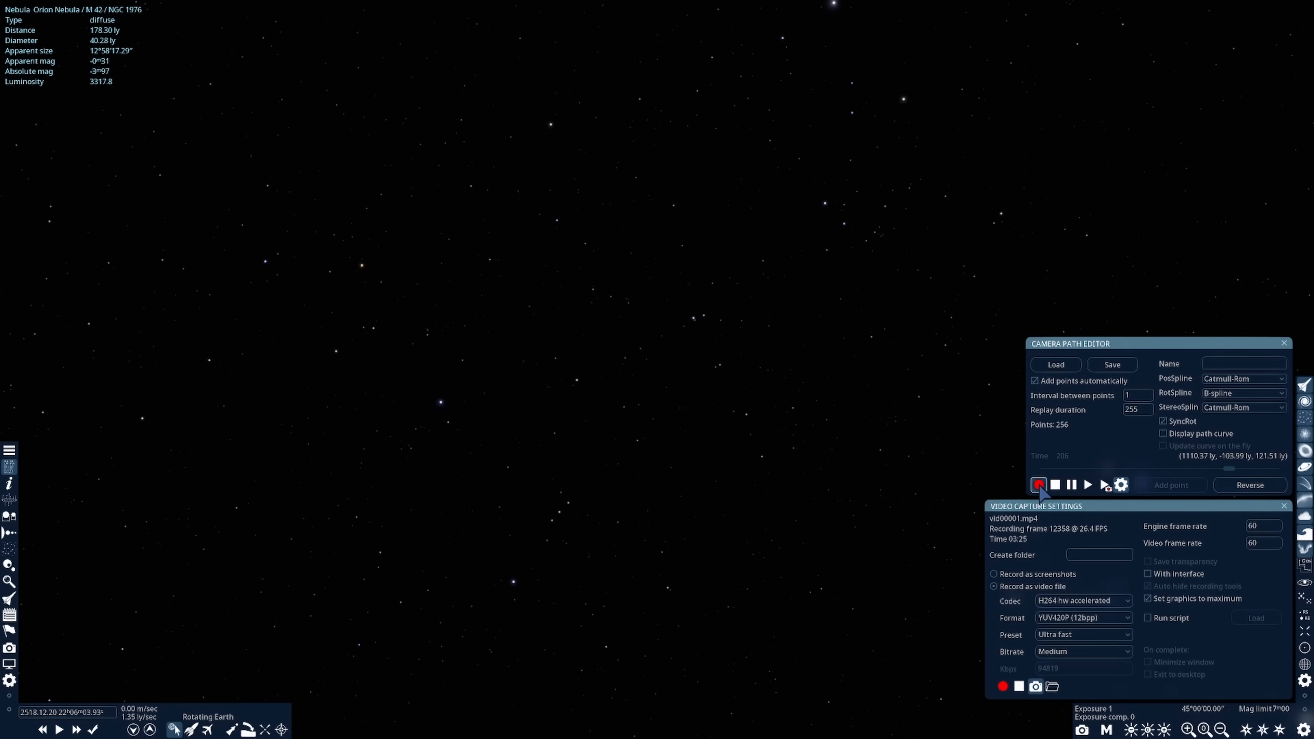
{"action": "left_click", "coordinate": [1037, 485]}
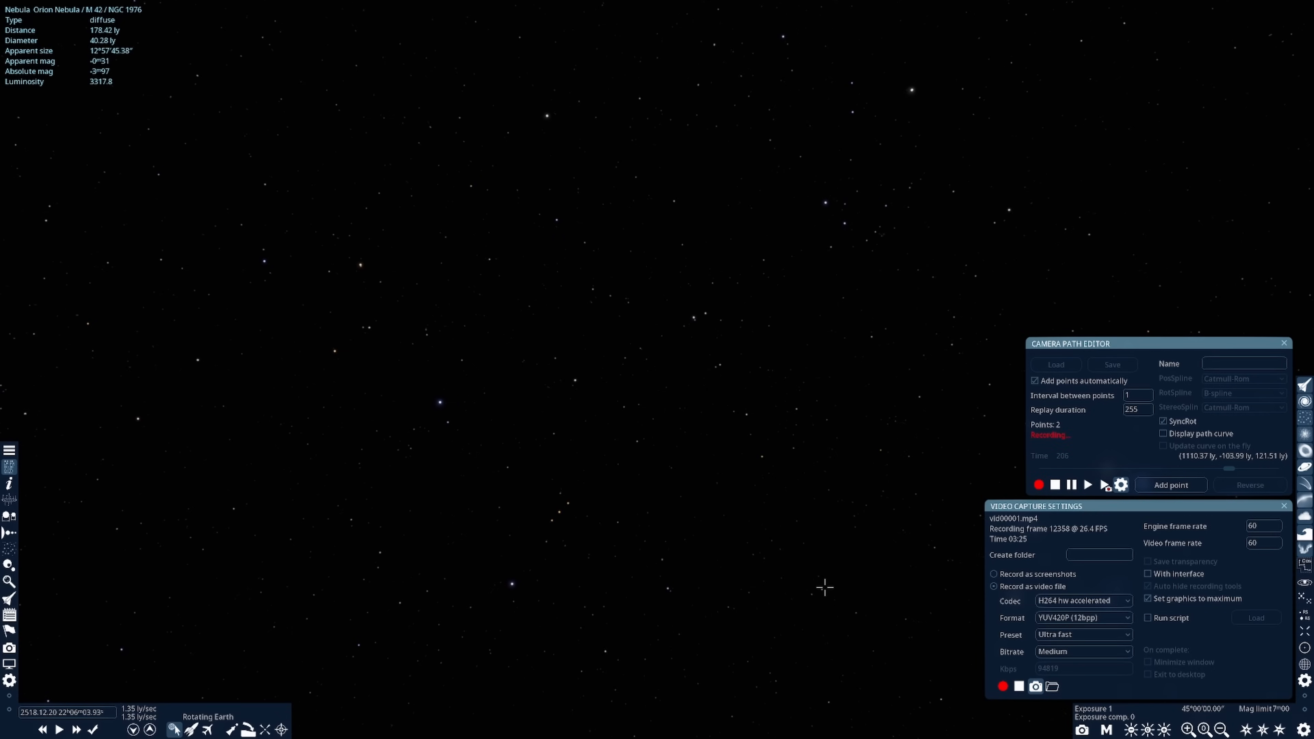
{"action": "left_click", "coordinate": [1170, 485]}
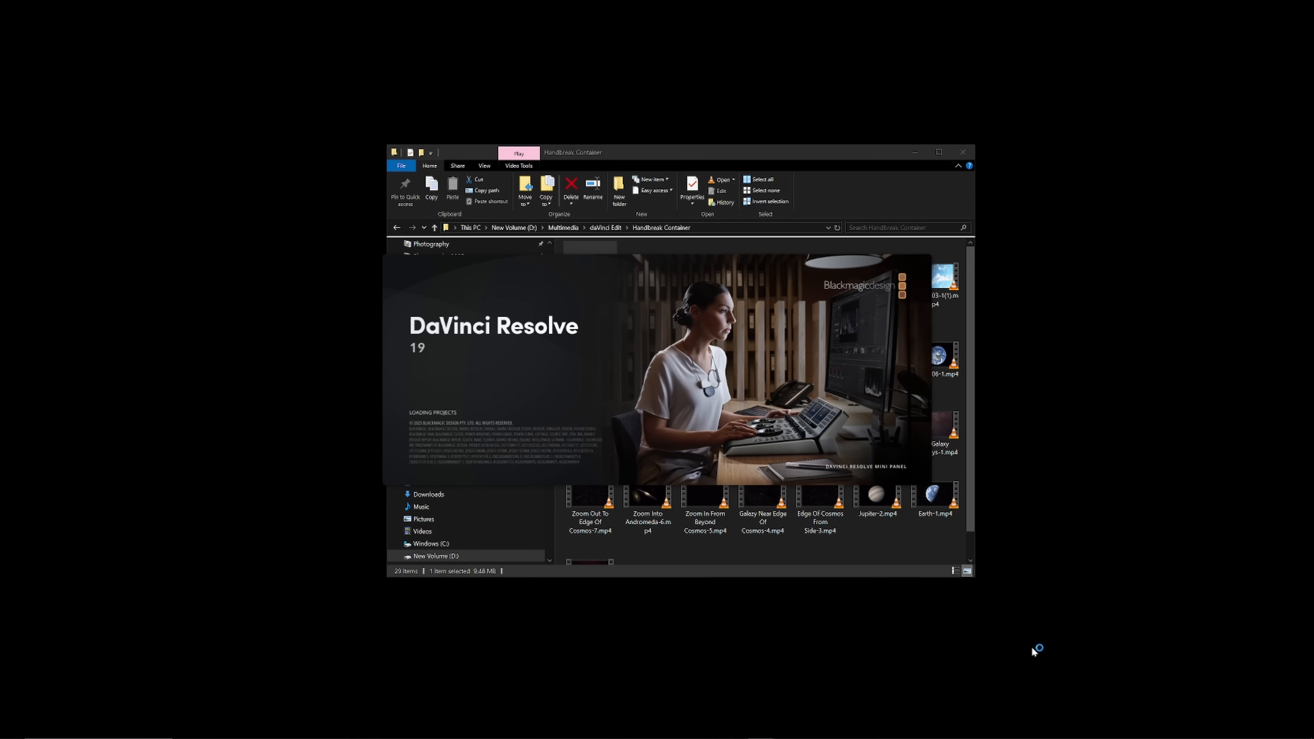
{"action": "mouse_move", "coordinate": [1034, 652]}
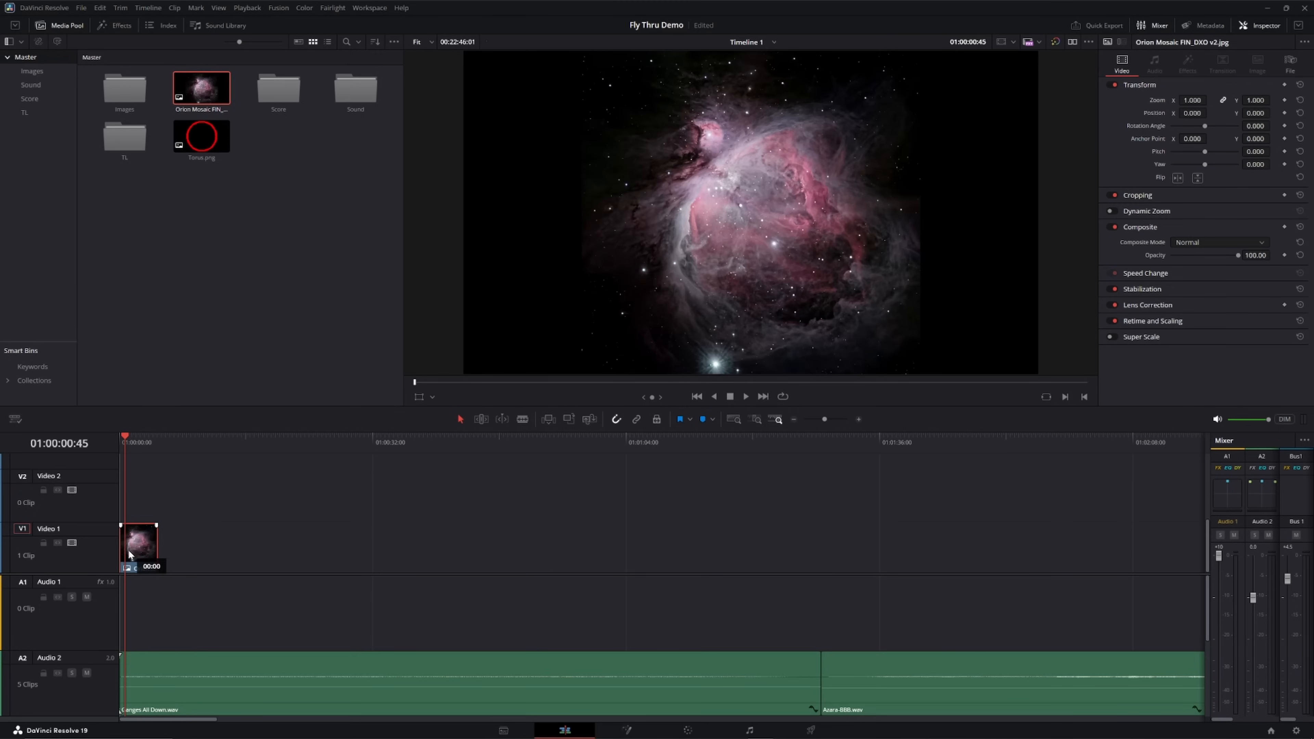
- Extend the Orion photo clip's edge out to about ten seconds
{"action": "left_click_drag", "start_coordinate": [156, 545], "coordinate": [187, 545]}
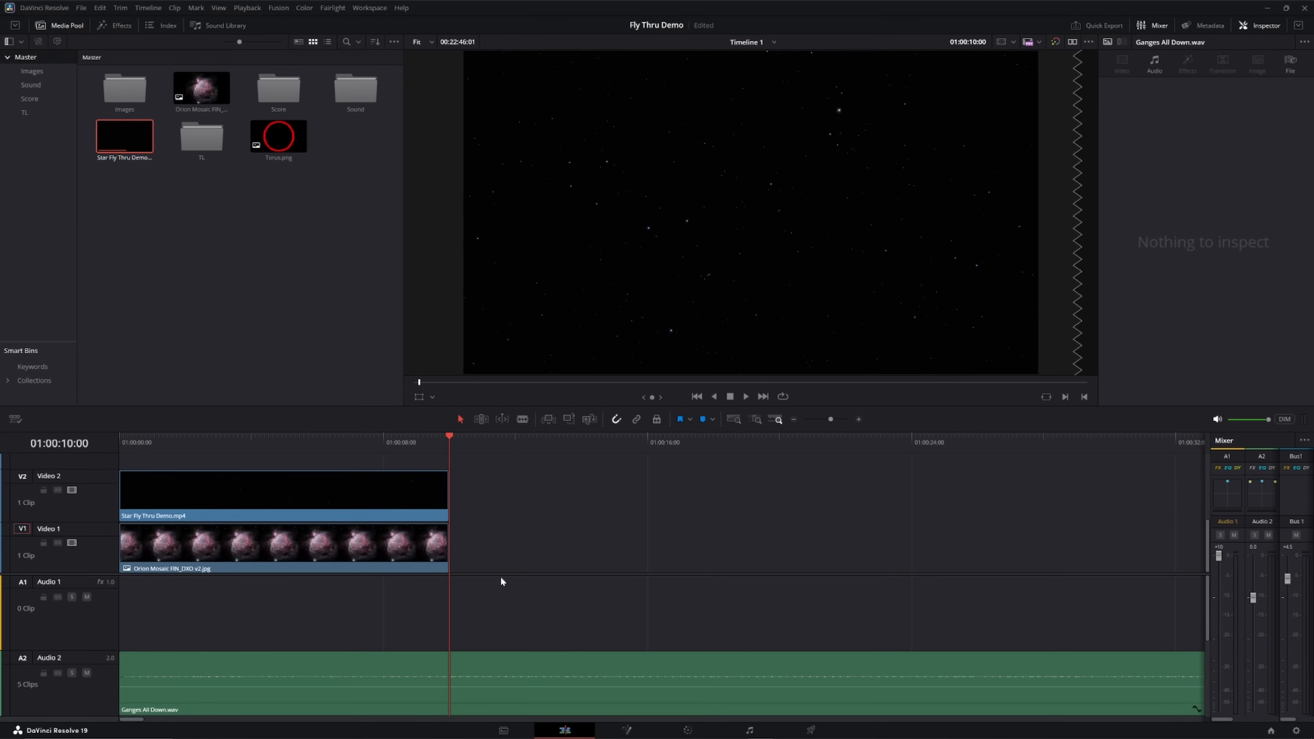
- Set the Star Fly Thru clip's Composite Mode to Screen and crop left 392, right 388
{"action": "left_click", "coordinate": [283, 490]}
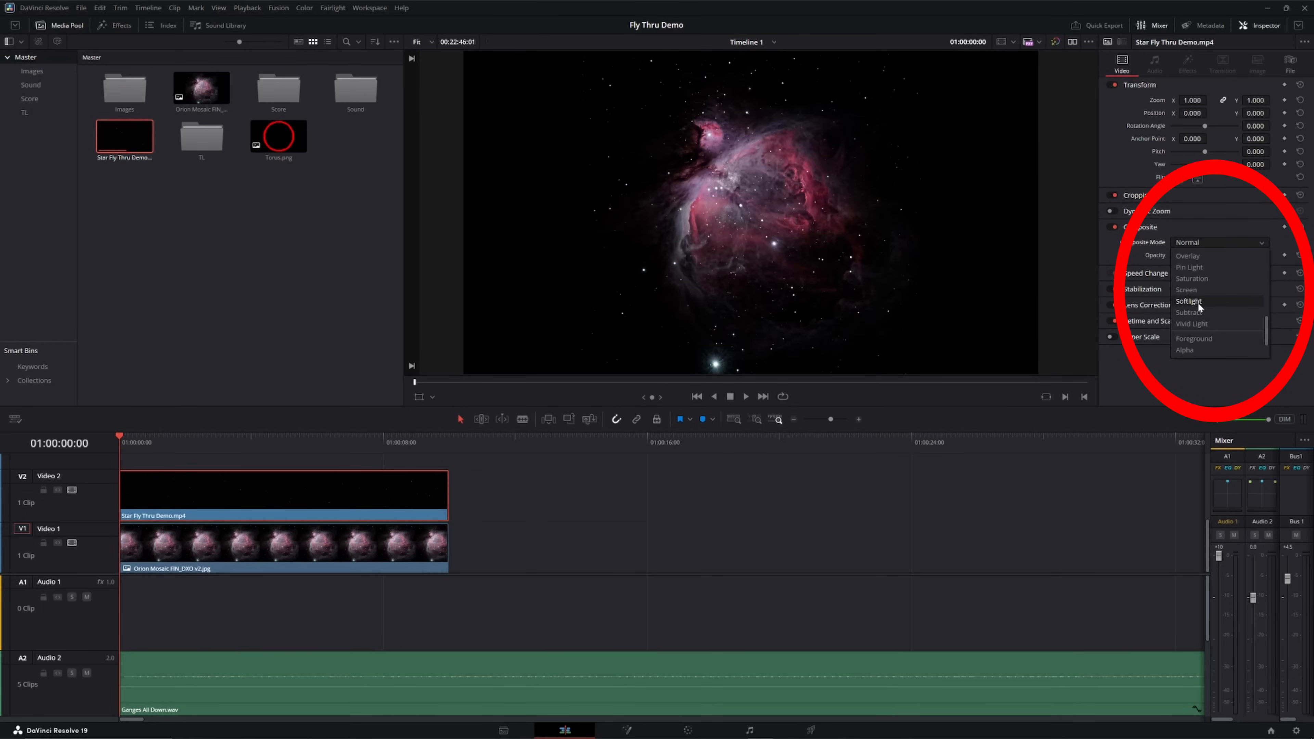
{"action": "left_click", "coordinate": [1187, 289]}
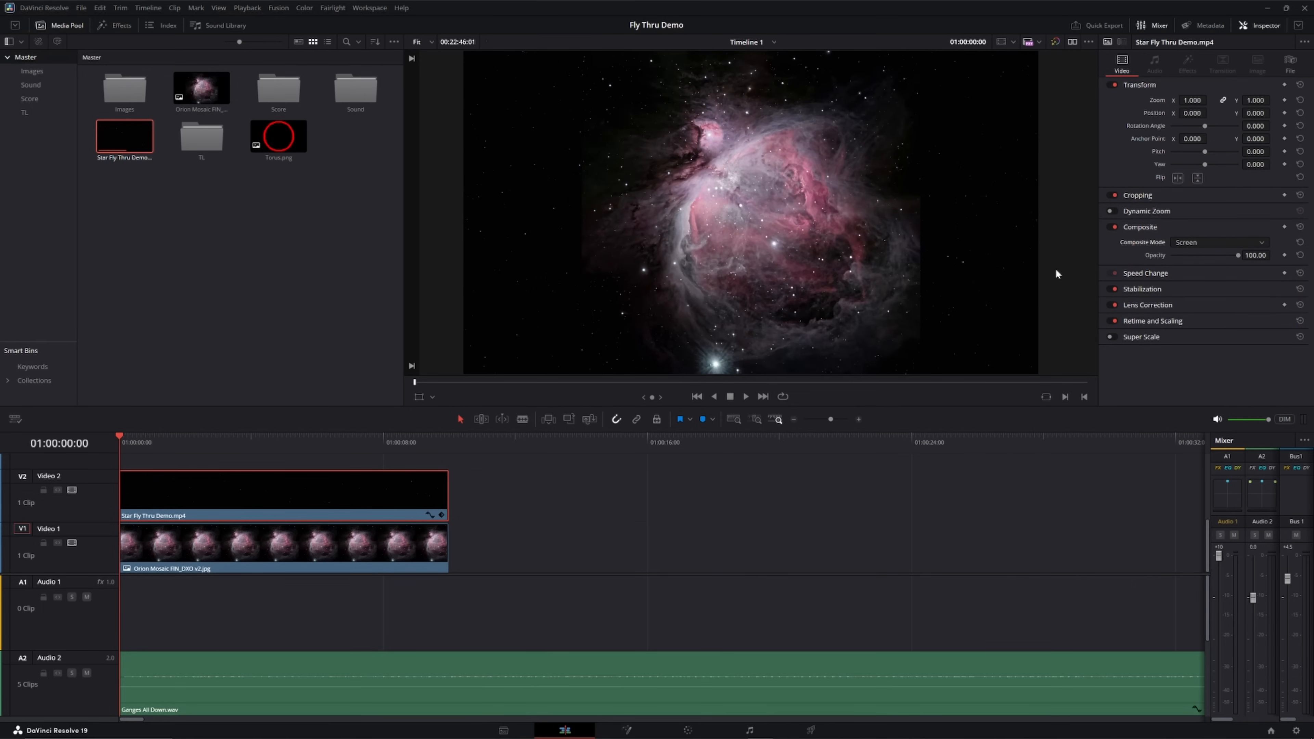
{"action": "mouse_move", "coordinate": [294, 310]}
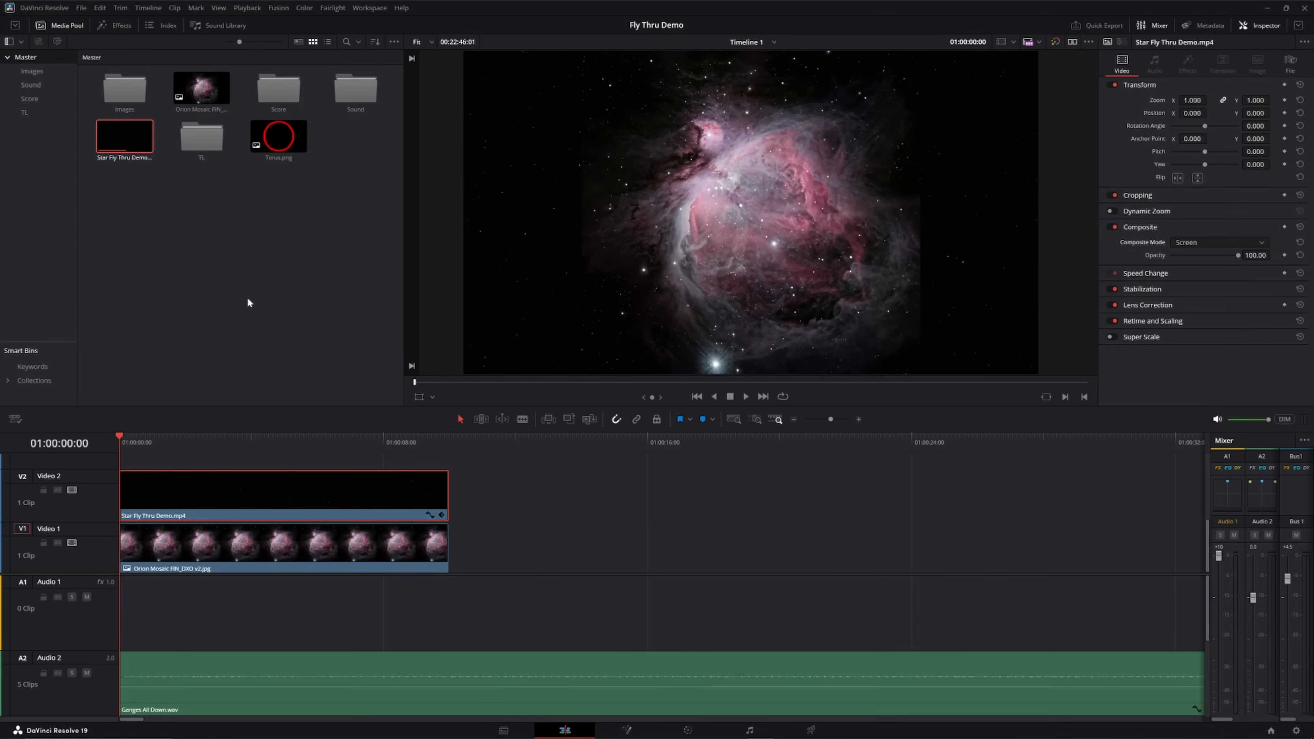
{"action": "mouse_move", "coordinate": [351, 404]}
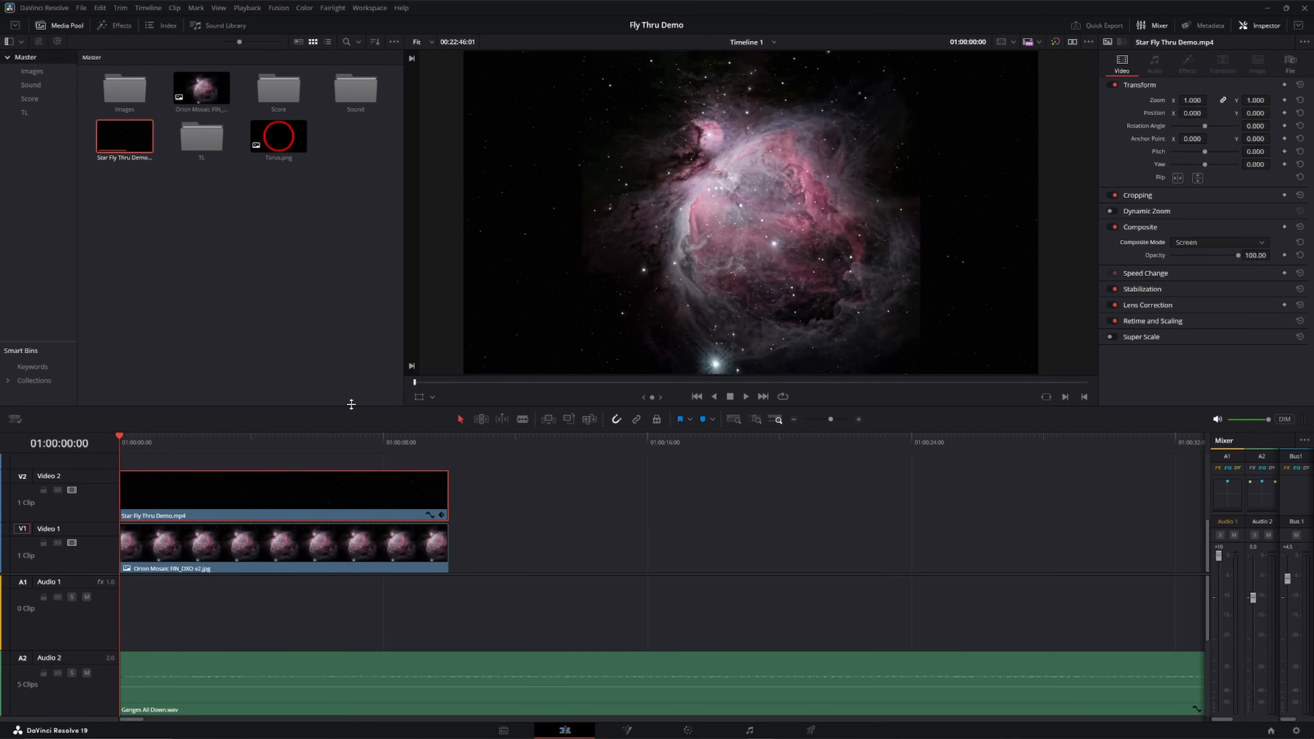
{"action": "left_click", "coordinate": [1138, 195]}
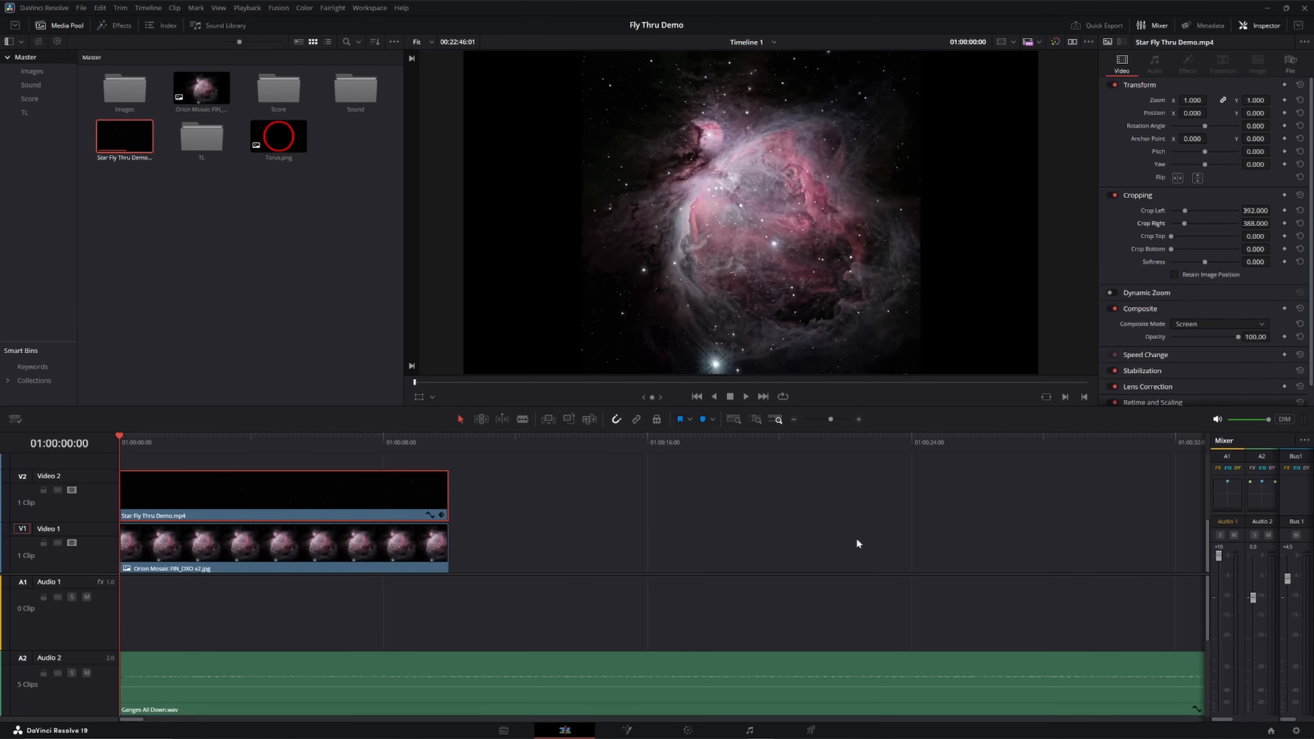
{"action": "left_click", "coordinate": [728, 397]}
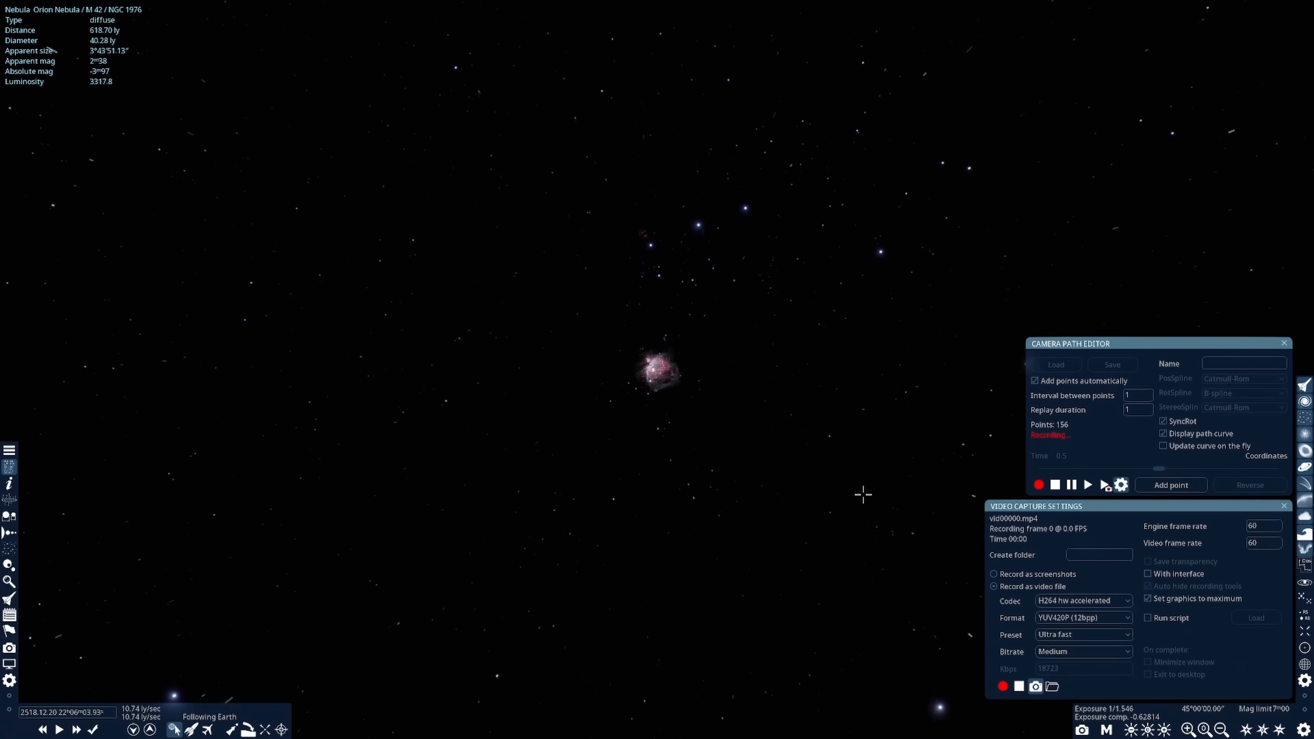
- Wrap up the SpaceEngine fly-by before returning to Resolve
{"action": "left_click", "coordinate": [1105, 728]}
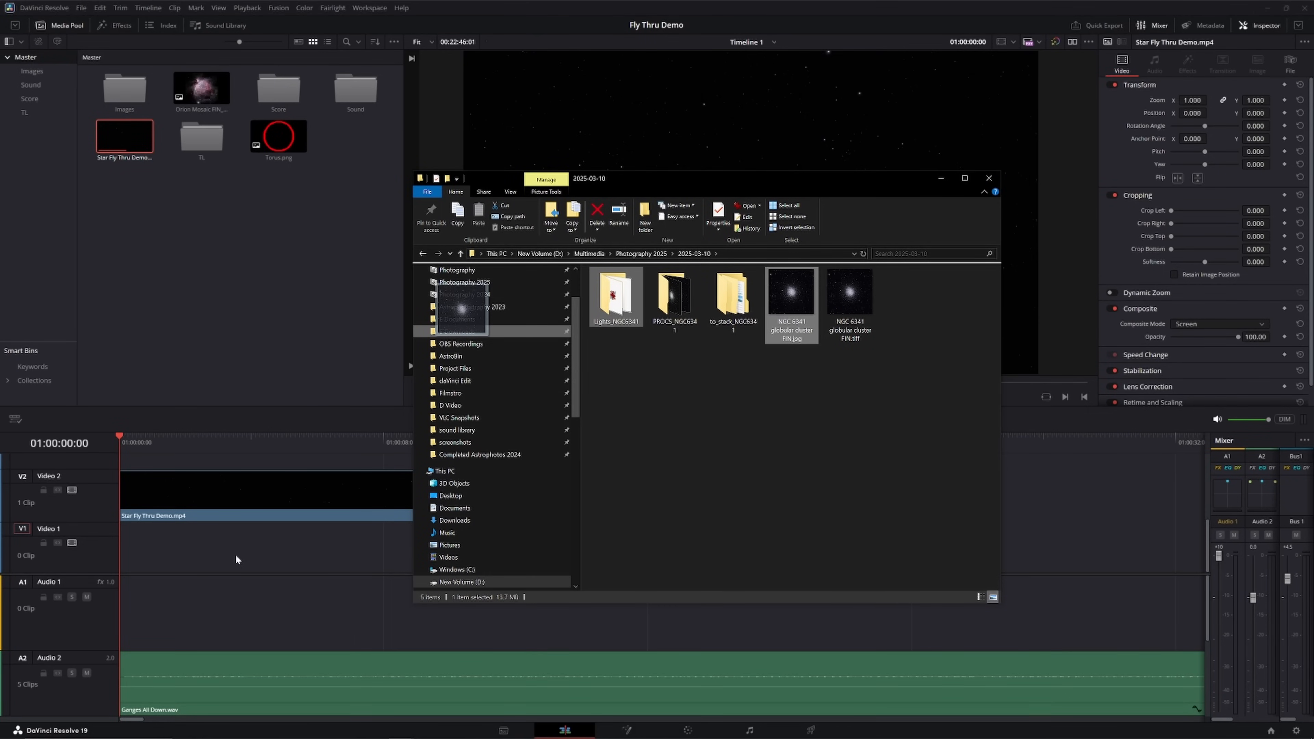
{"action": "mouse_move", "coordinate": [238, 553]}
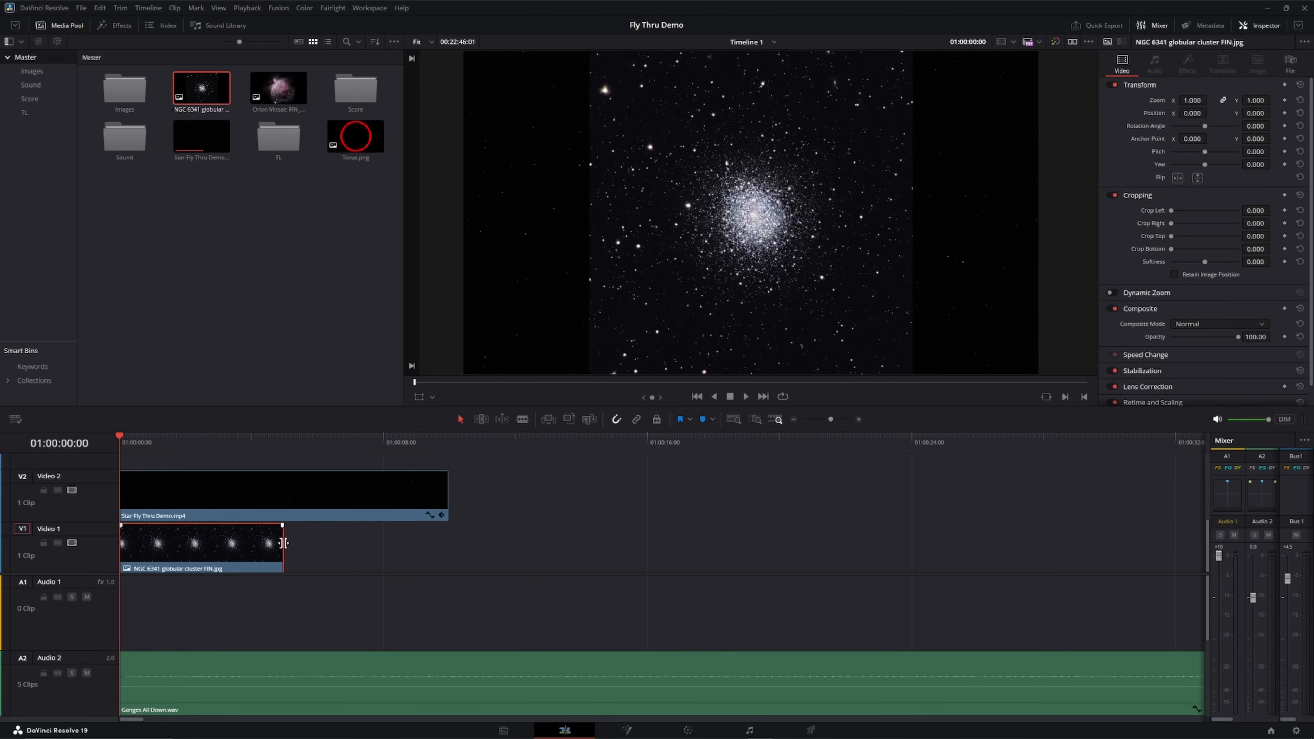
- Stretch the NGC 6341 clip to the fly-through's length and pick rectangle black.jpg to add
{"action": "left_click_drag", "start_coordinate": [281, 545], "coordinate": [446, 545]}
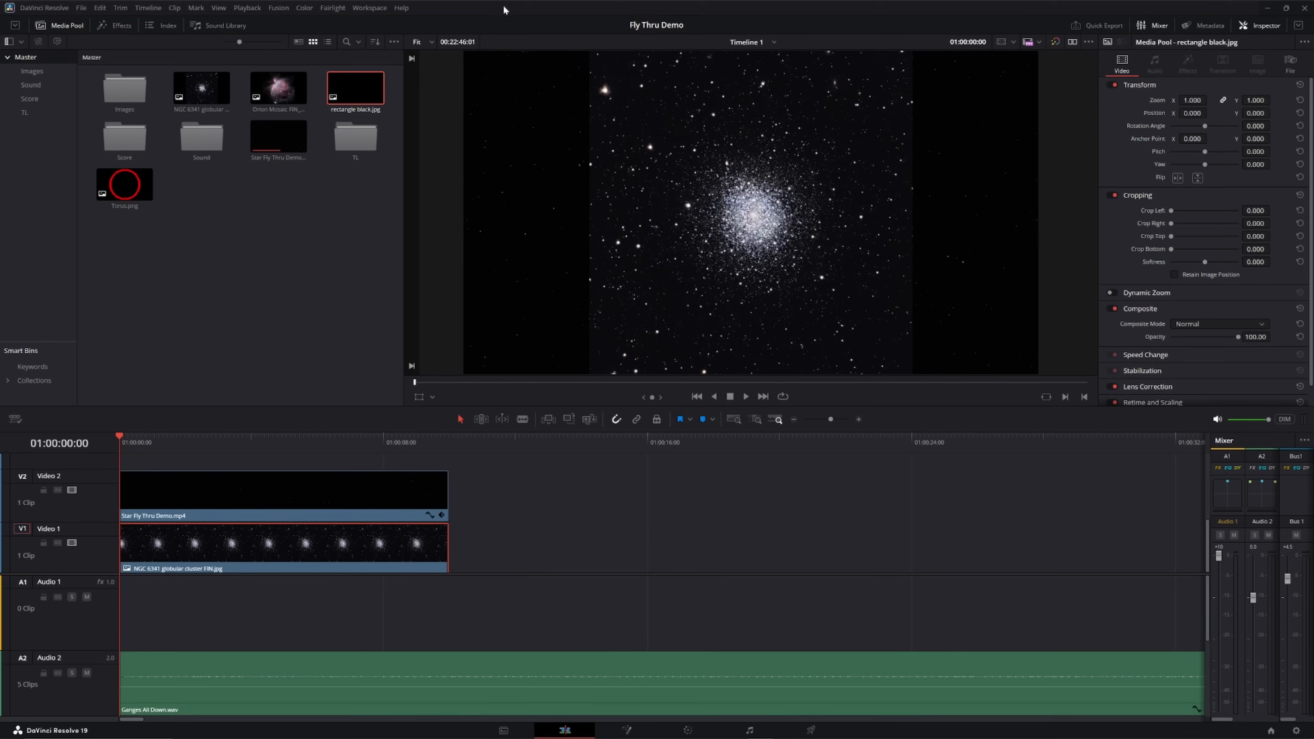
{"action": "left_click", "coordinate": [237, 437]}
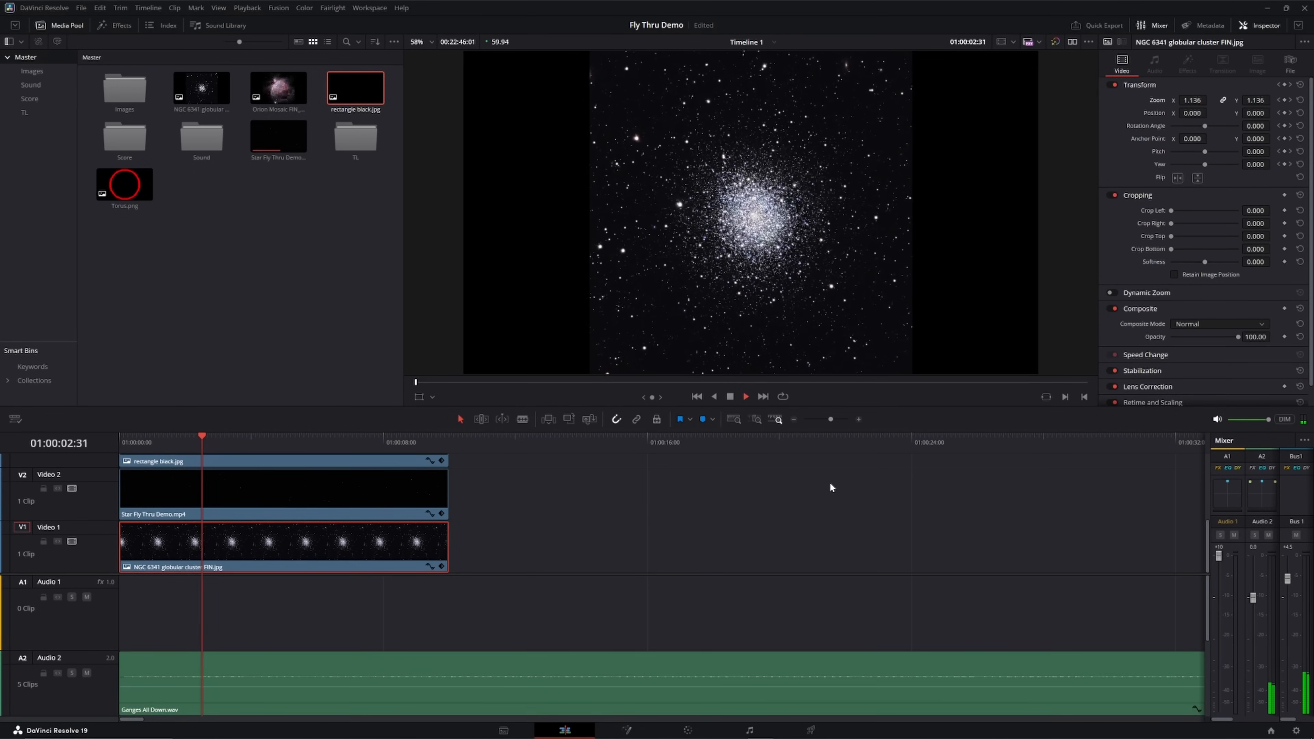
- Remove the rectangle clip and keyframe Transform Zoom 2.000 at ten seconds
{"action": "left_click", "coordinate": [727, 395]}
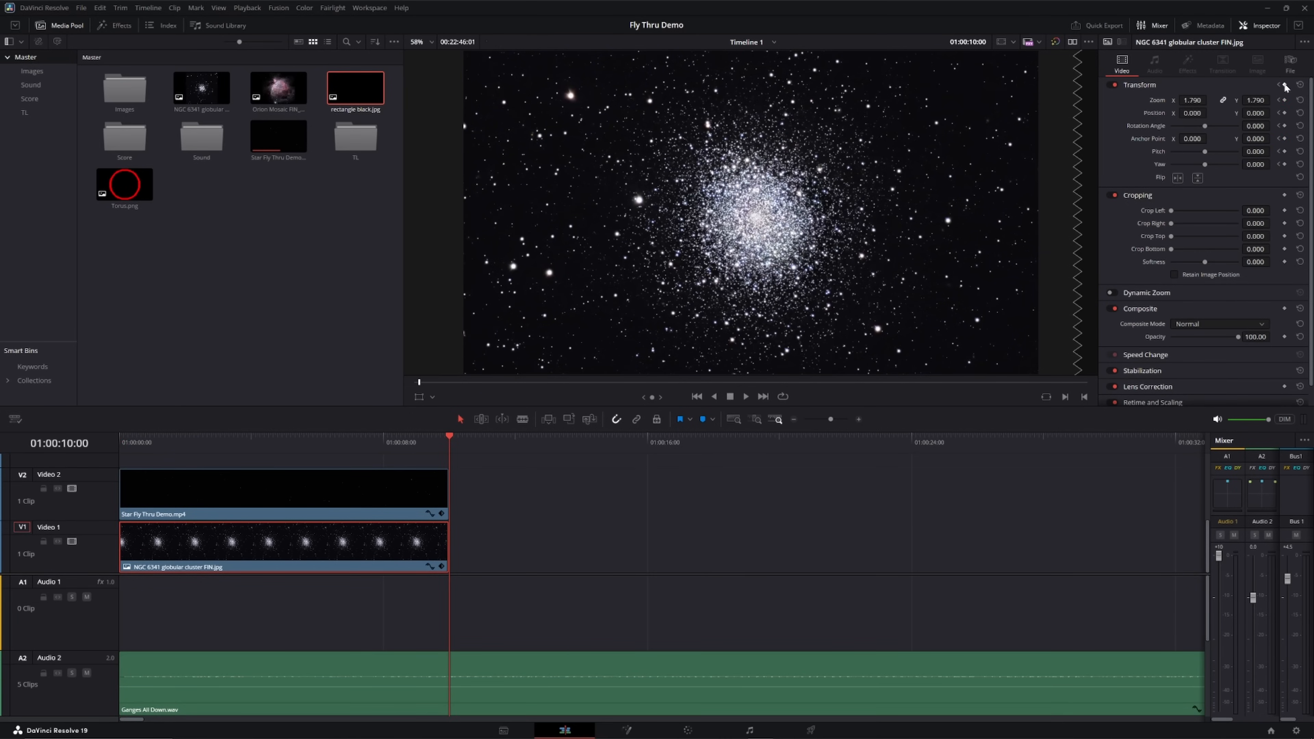
{"action": "left_click", "coordinate": [1210, 97]}
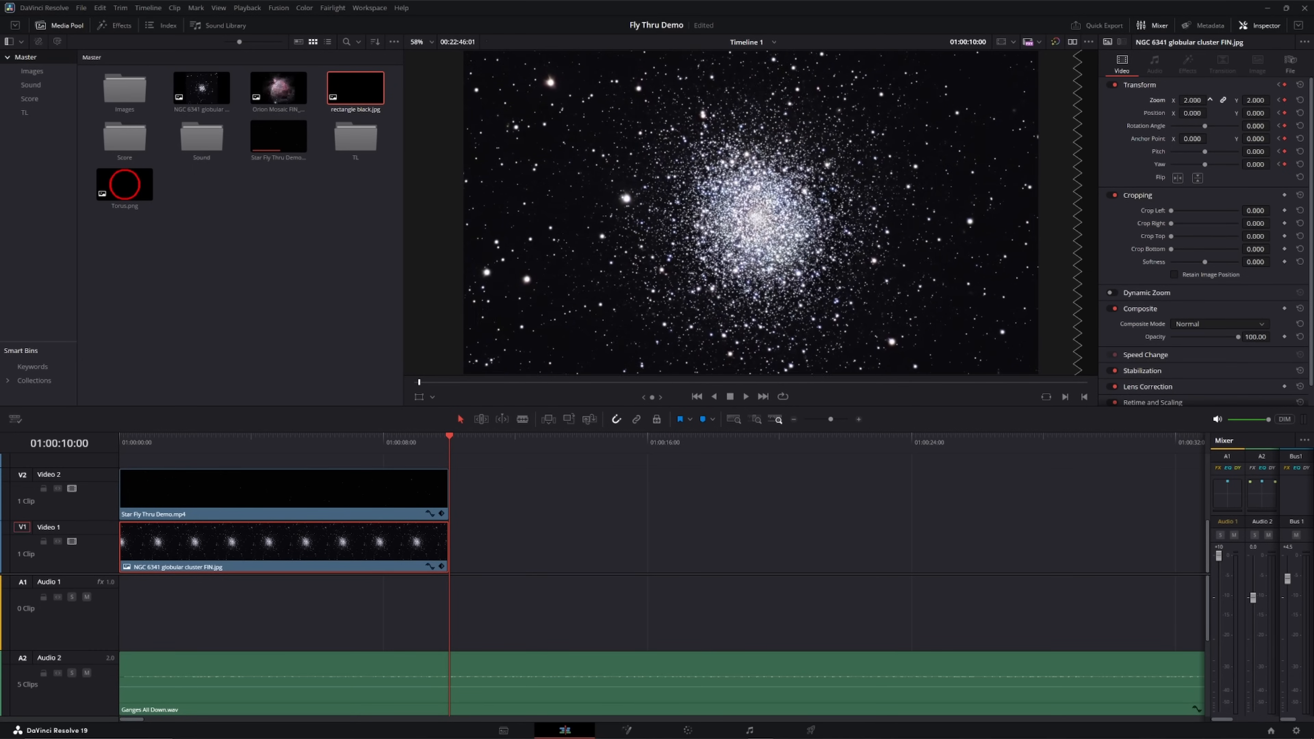